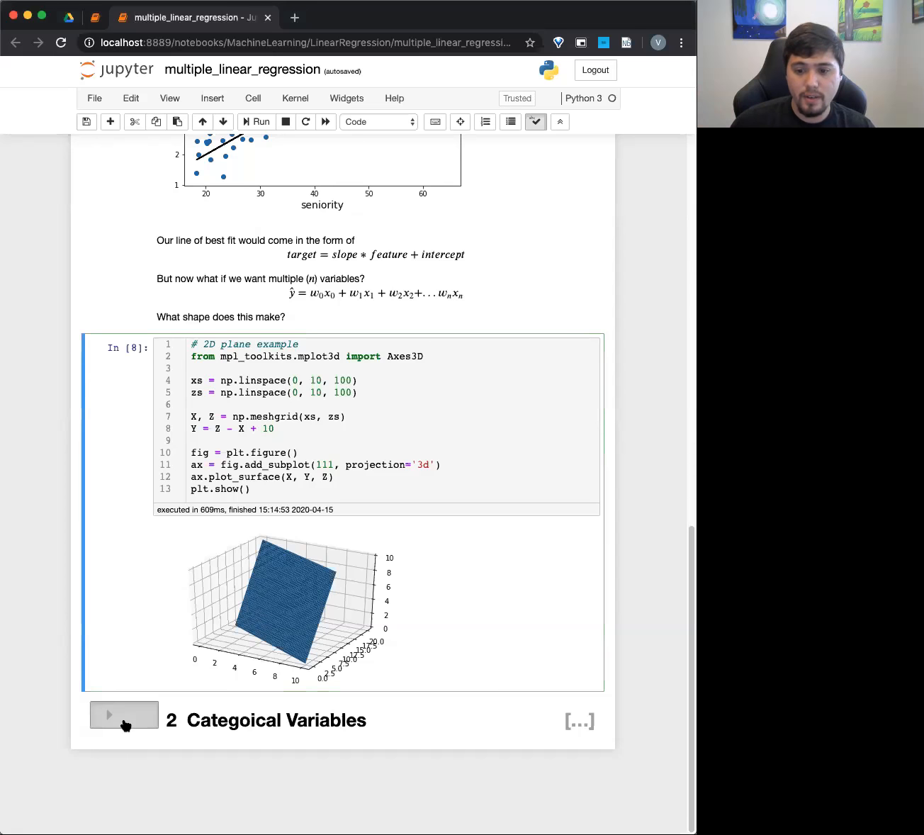
Expand the '2 Categorical Variables' heading and scroll to the auto-mpg data table
click(123, 714)
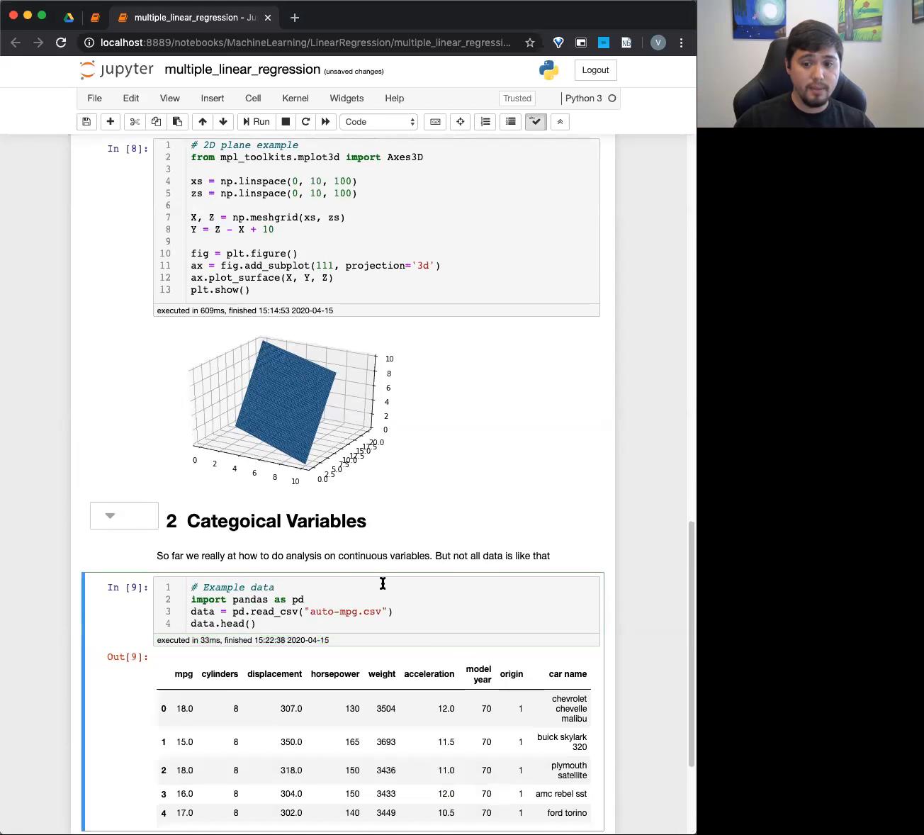
scroll(down, 3)
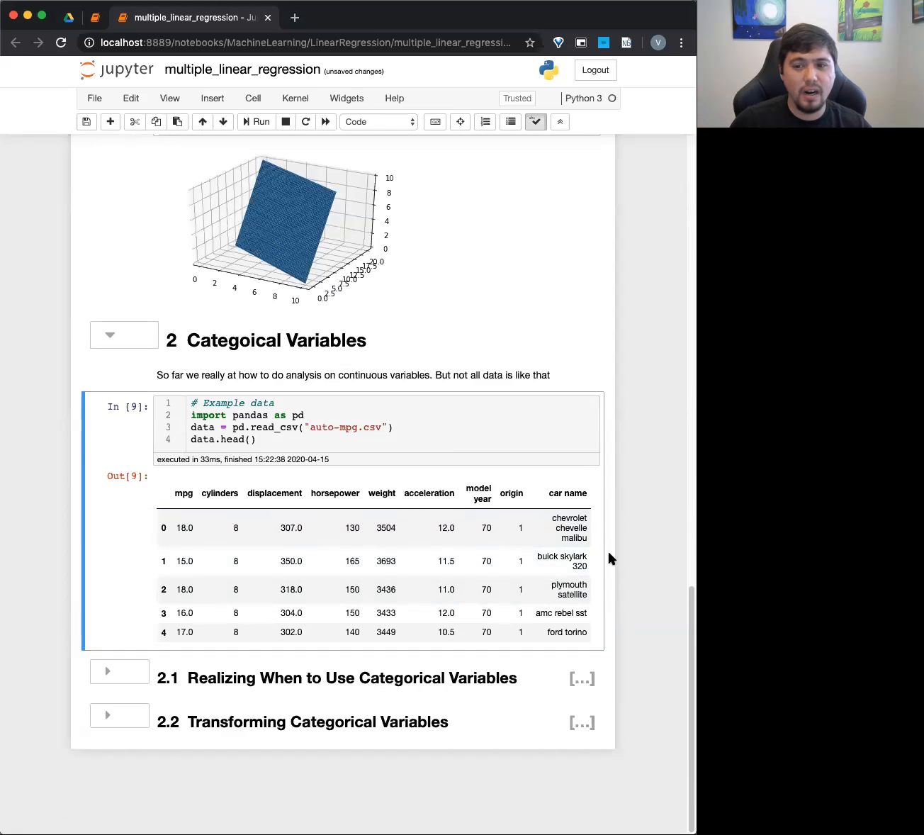
click(205, 527)
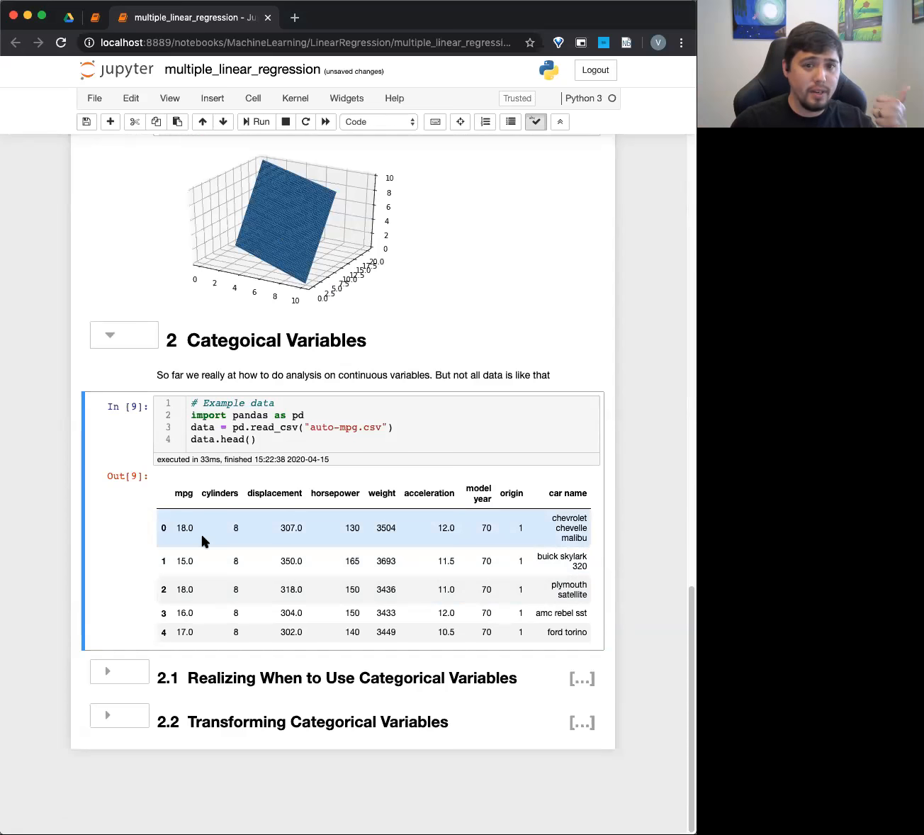
mouse_move(216, 530)
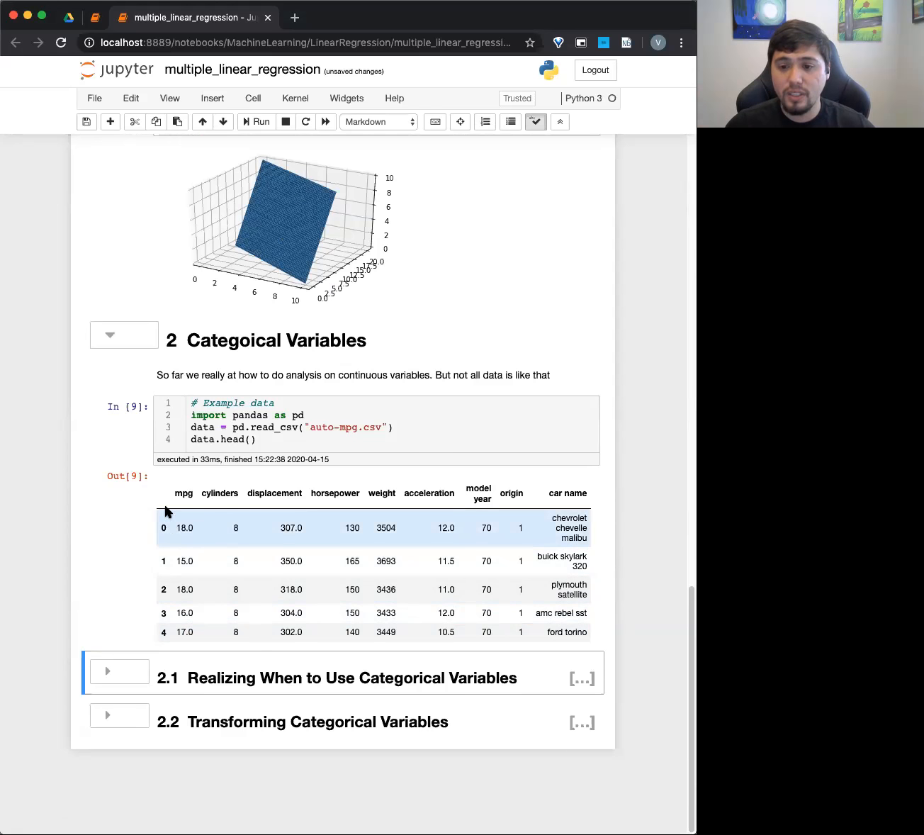
mouse_move(205, 502)
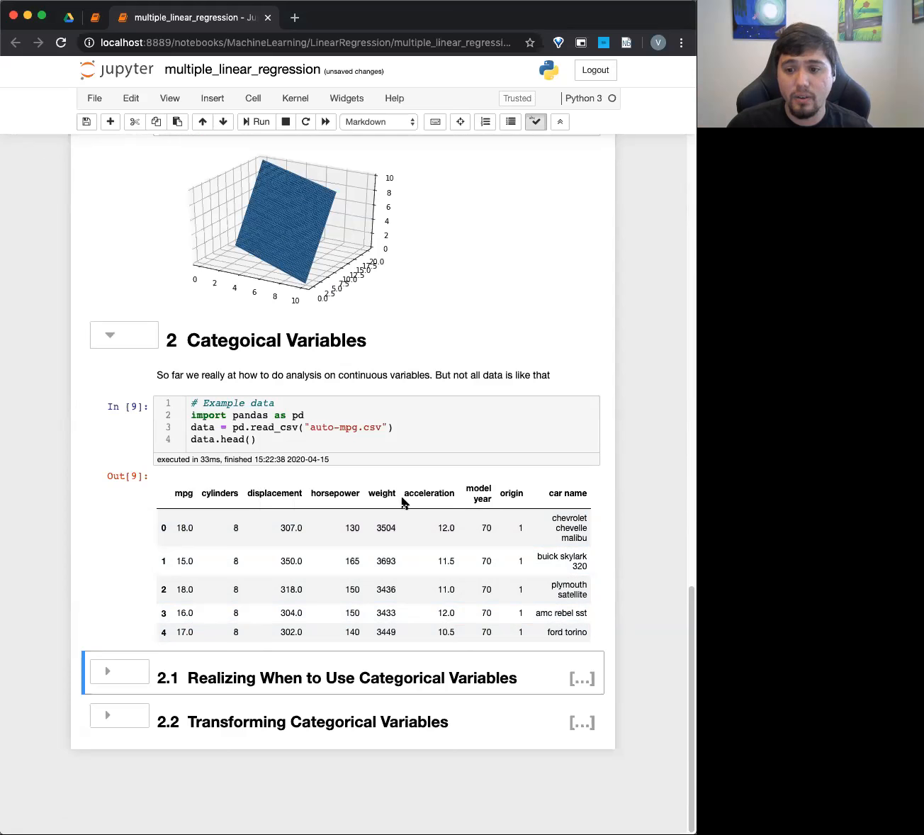
mouse_move(526, 509)
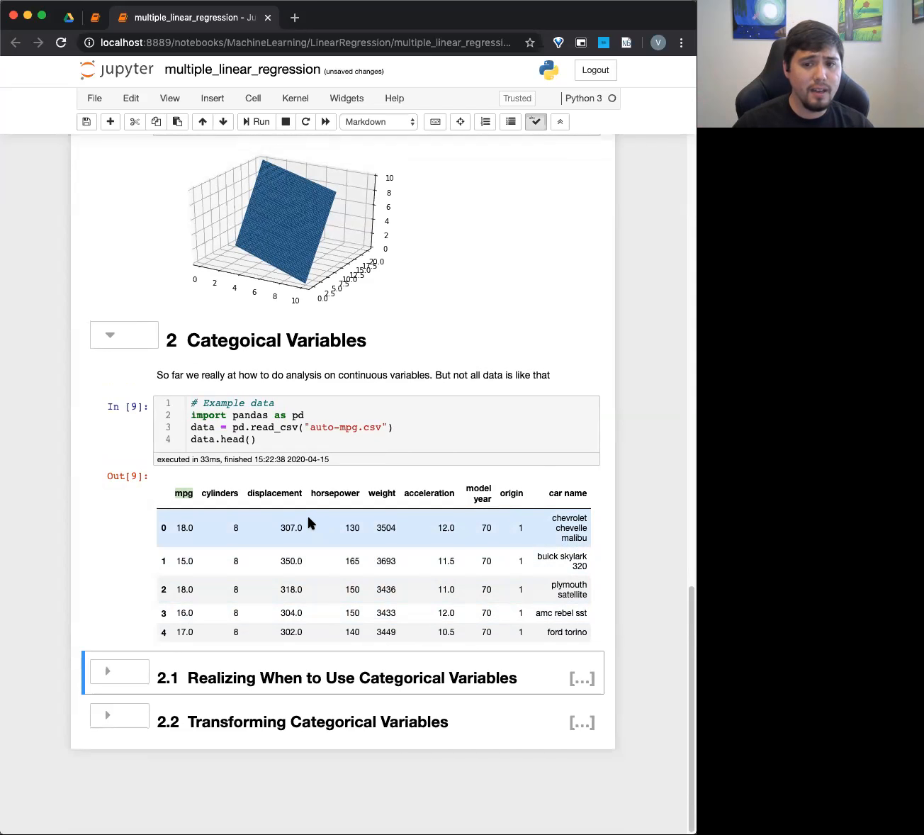
mouse_move(310, 698)
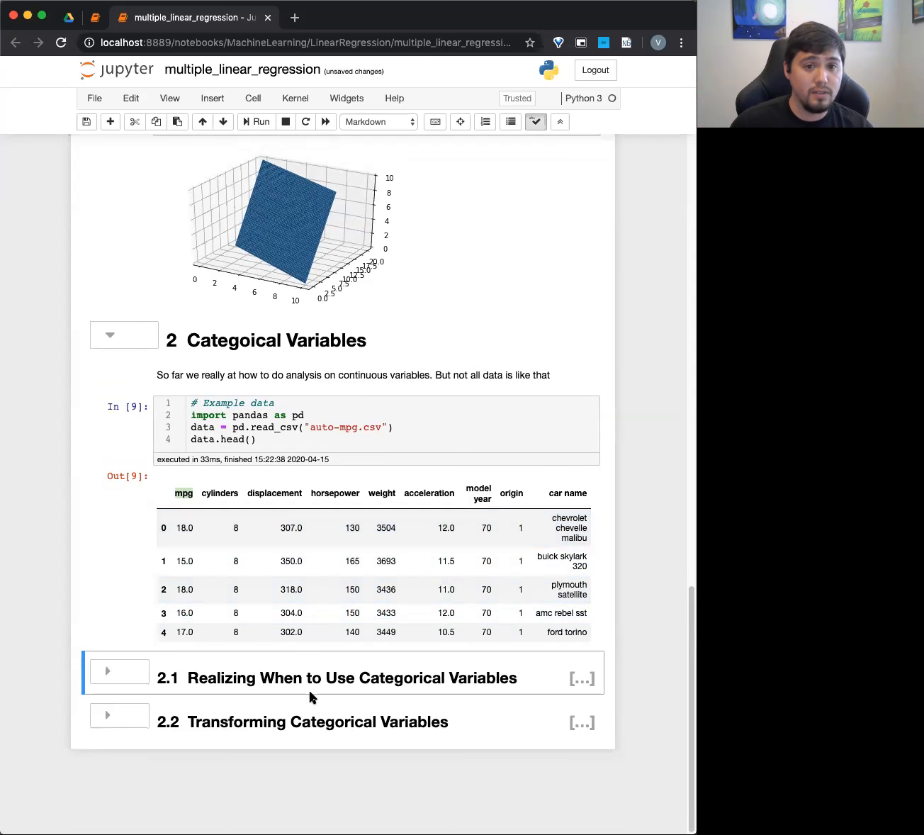
mouse_move(356, 613)
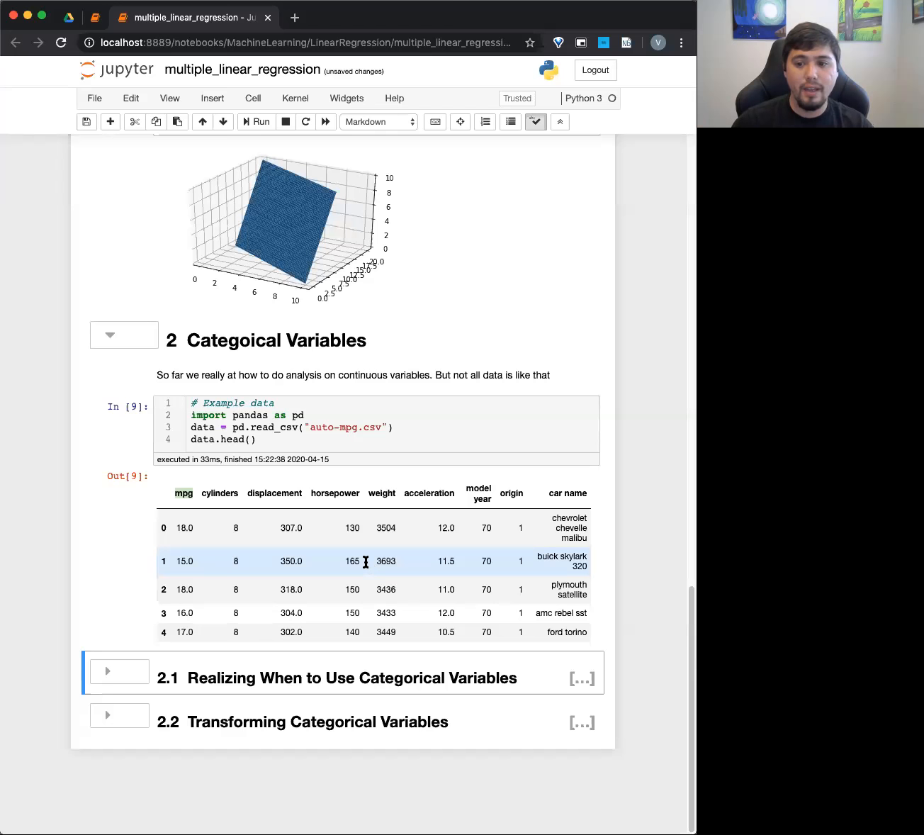
mouse_move(234, 536)
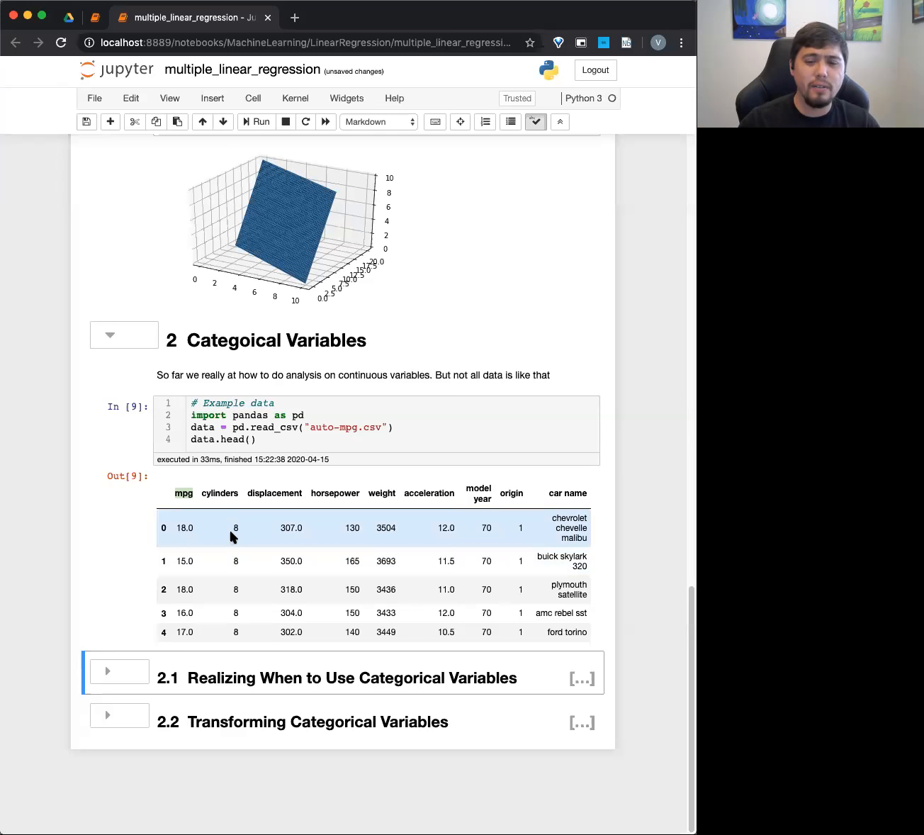
Expand subsections 2.1 and 2.1.1 and run the data.describe() summary statistics
click(120, 671)
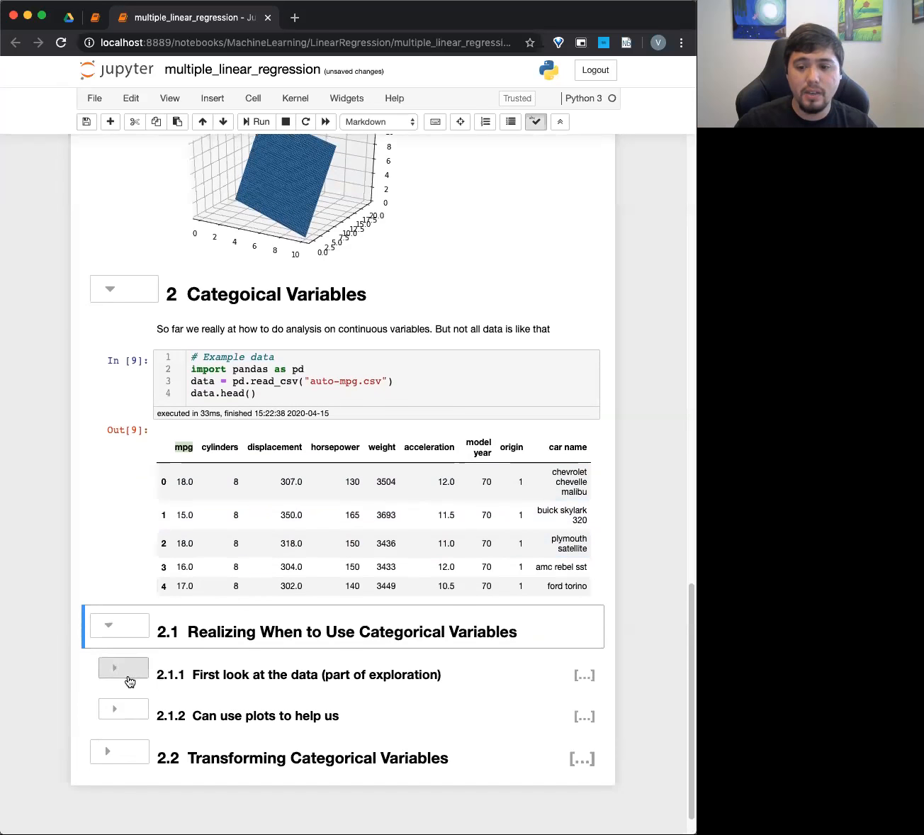
click(123, 668)
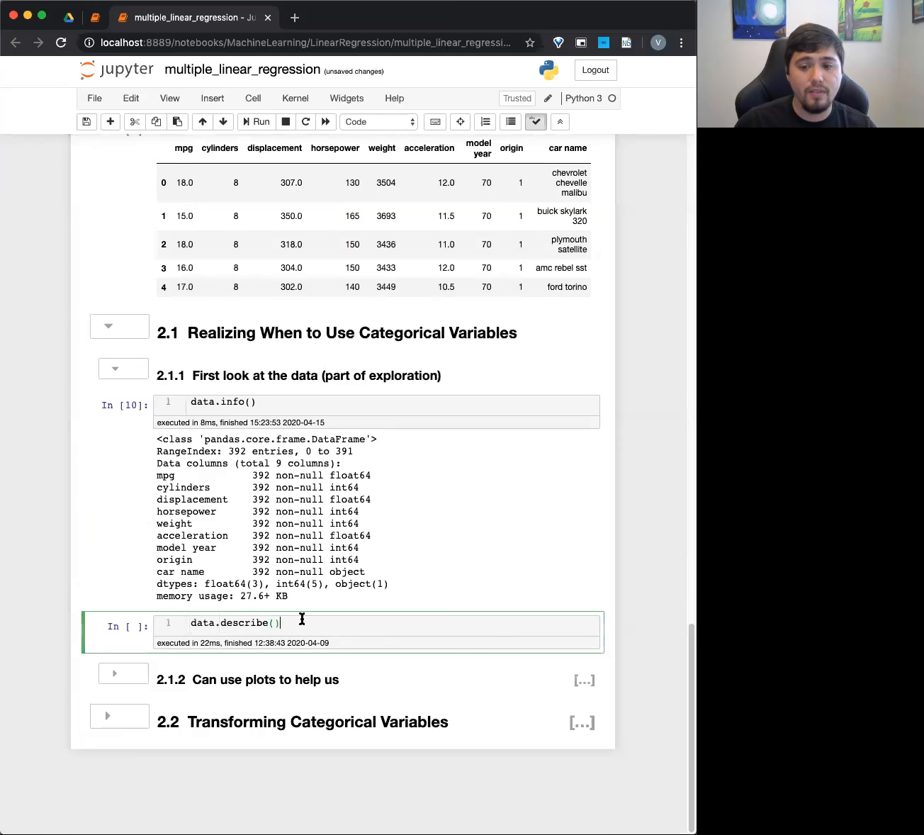
click(256, 122)
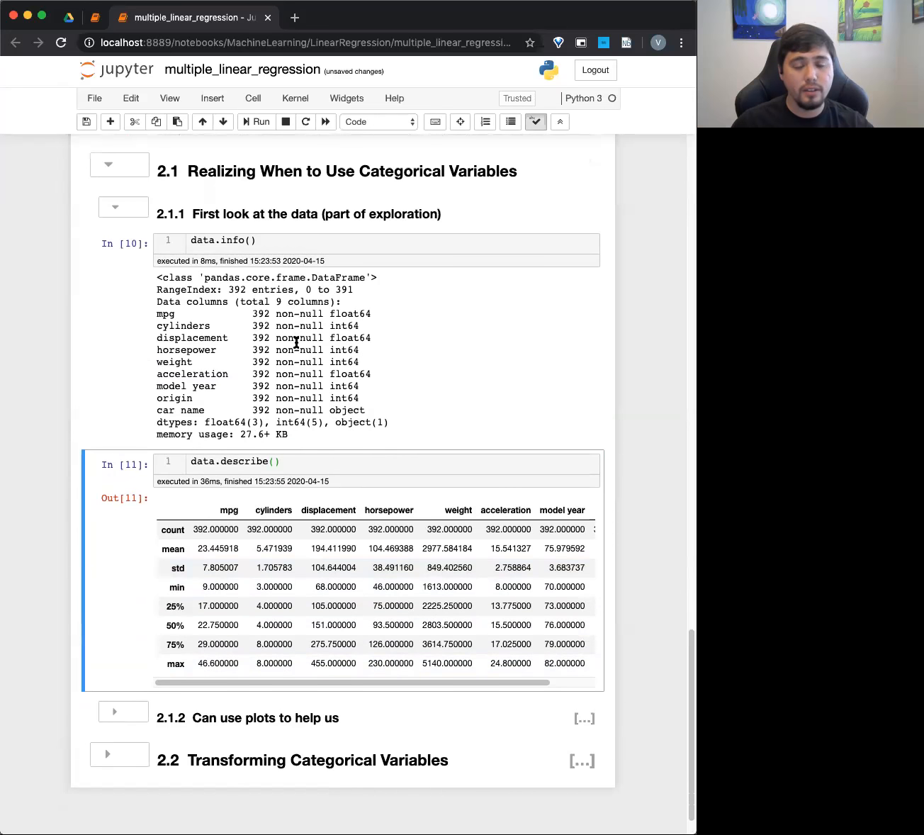
scroll(down, 3)
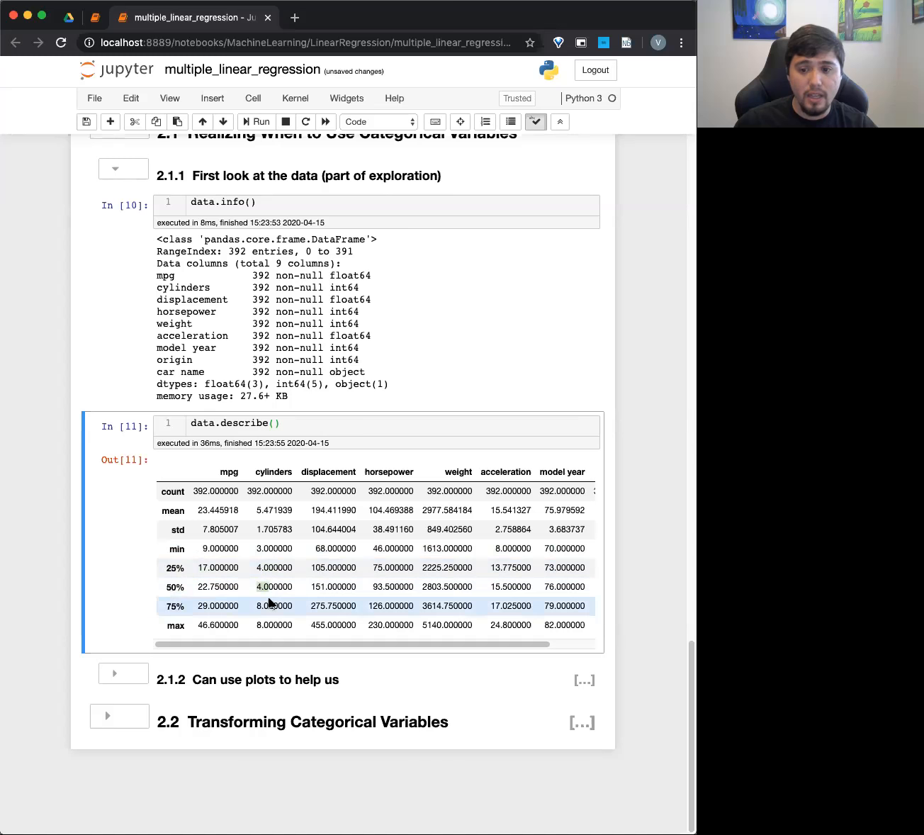
mouse_move(268, 587)
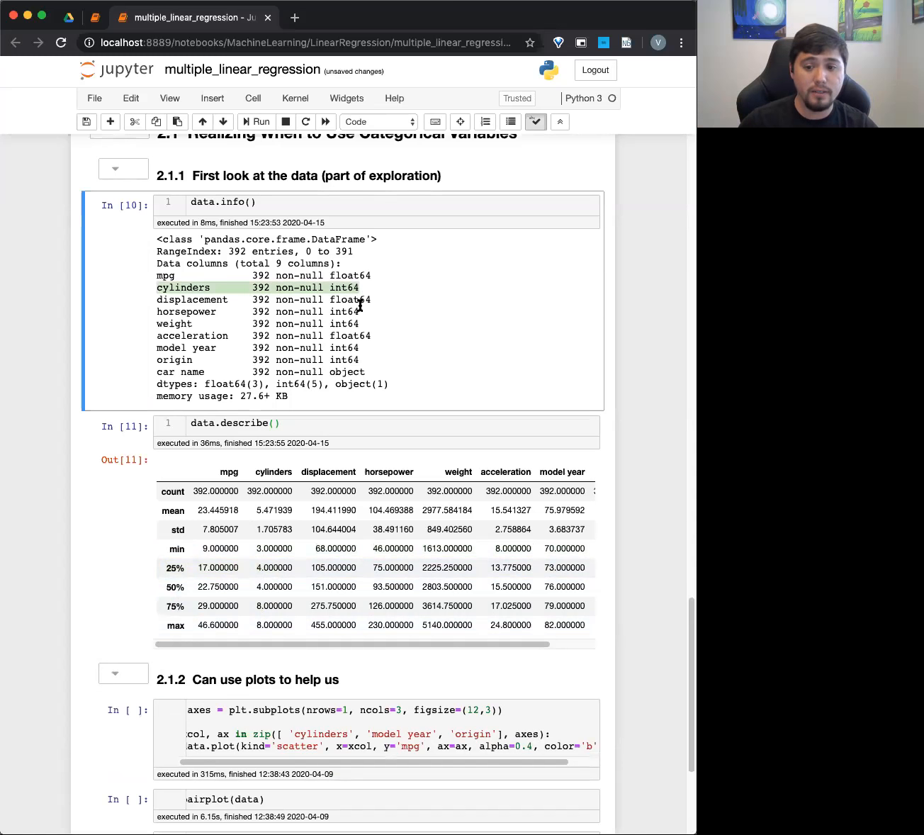
Run the scatter plots of mpg against cylinders, model year and origin
scroll(down, 3)
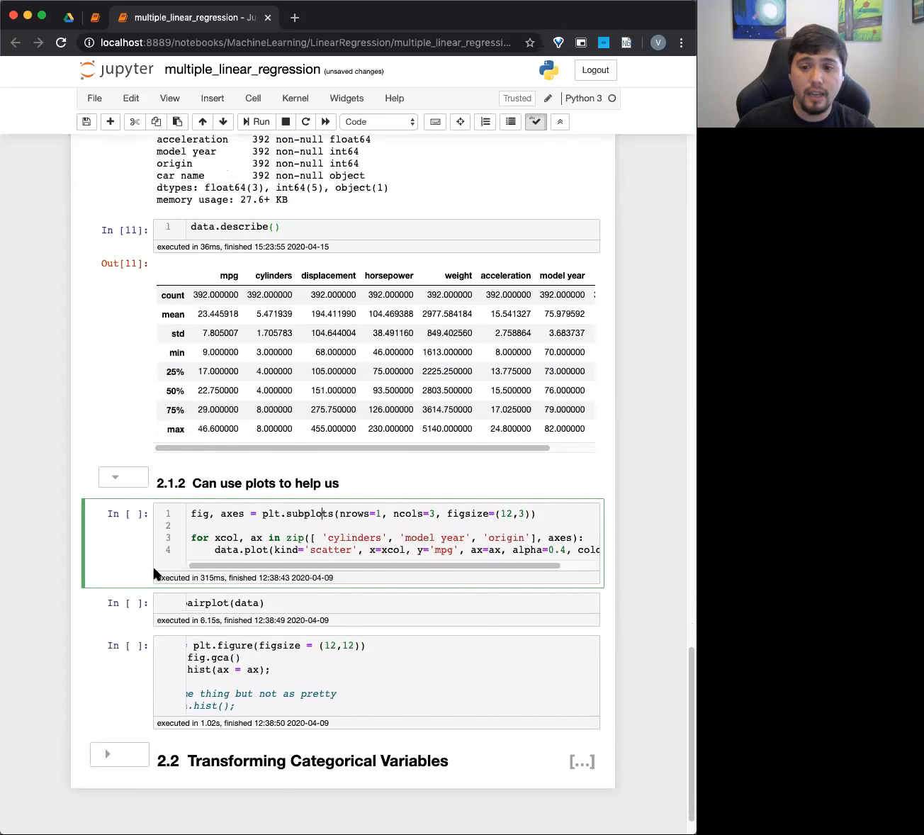
click(260, 121)
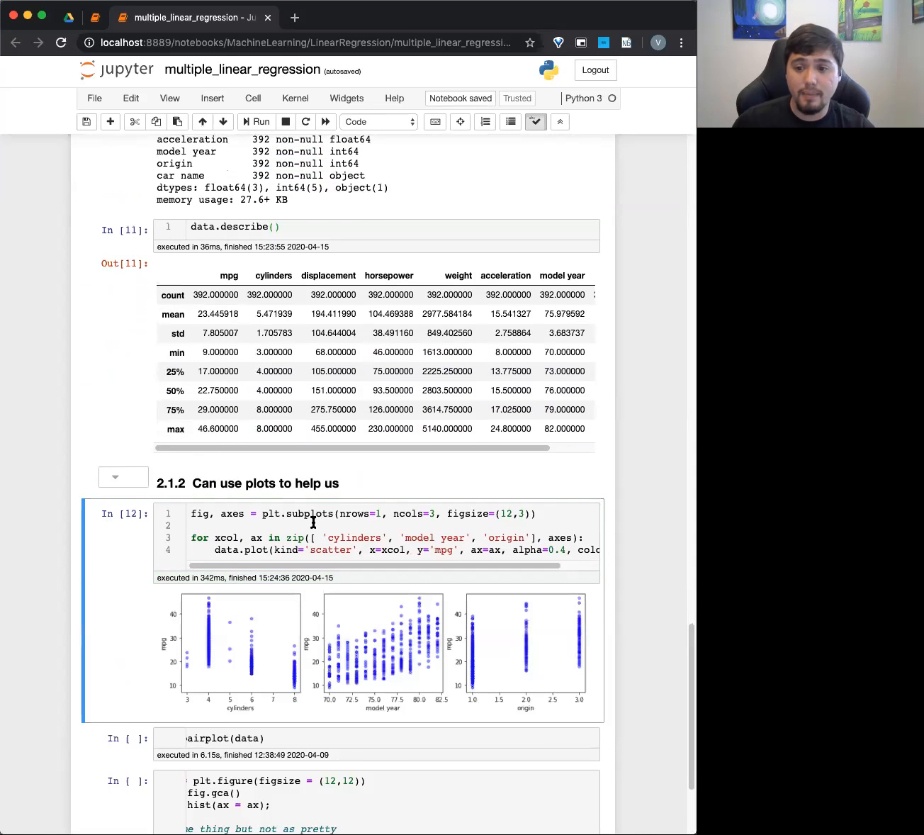
scroll(down, 3)
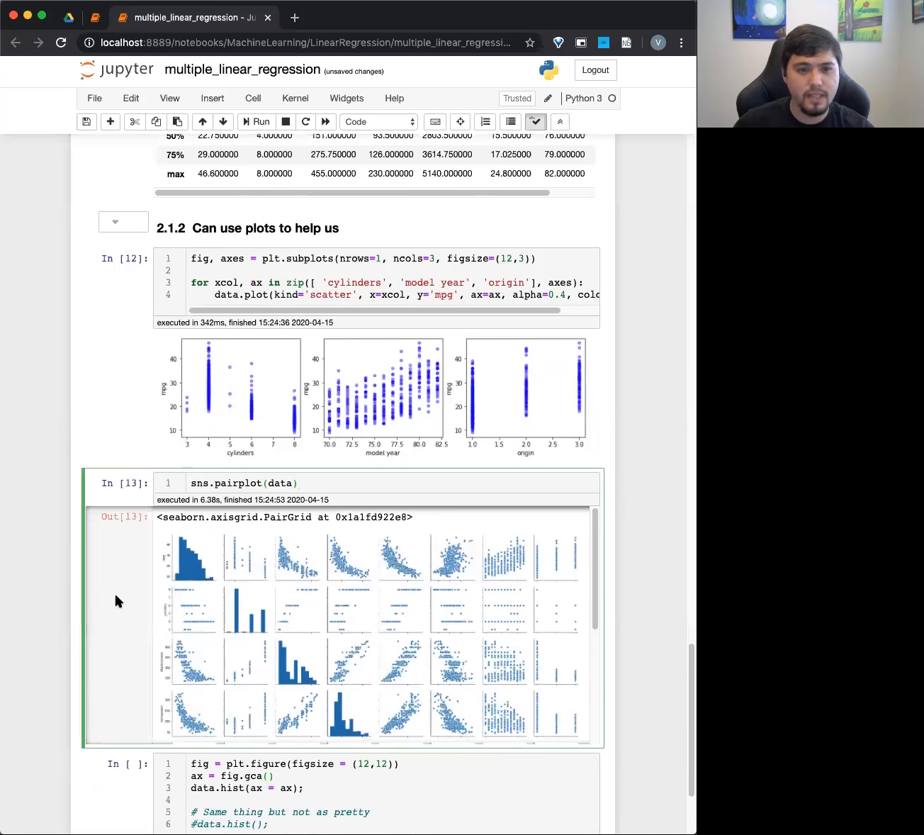
scroll(down, 3)
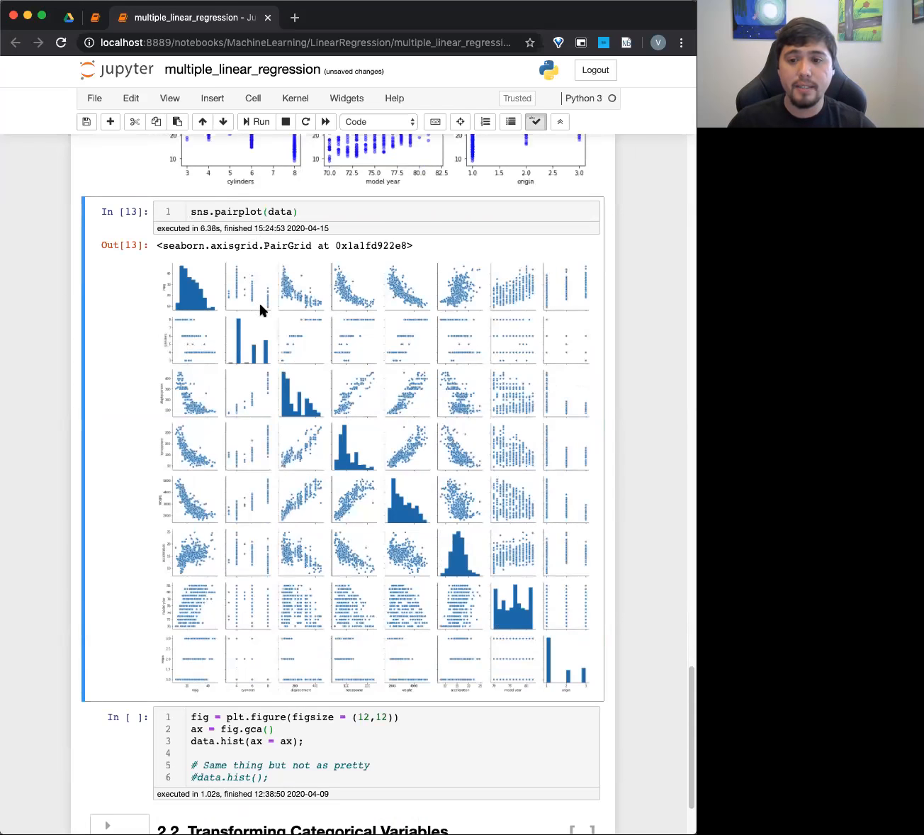
mouse_move(221, 433)
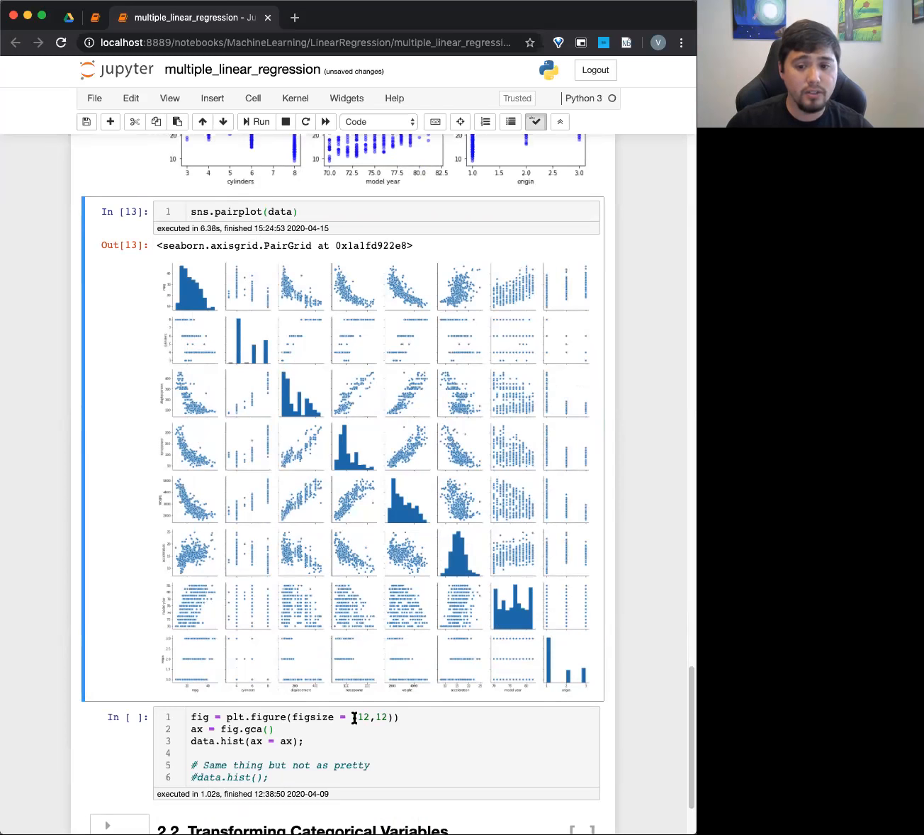
mouse_move(202, 473)
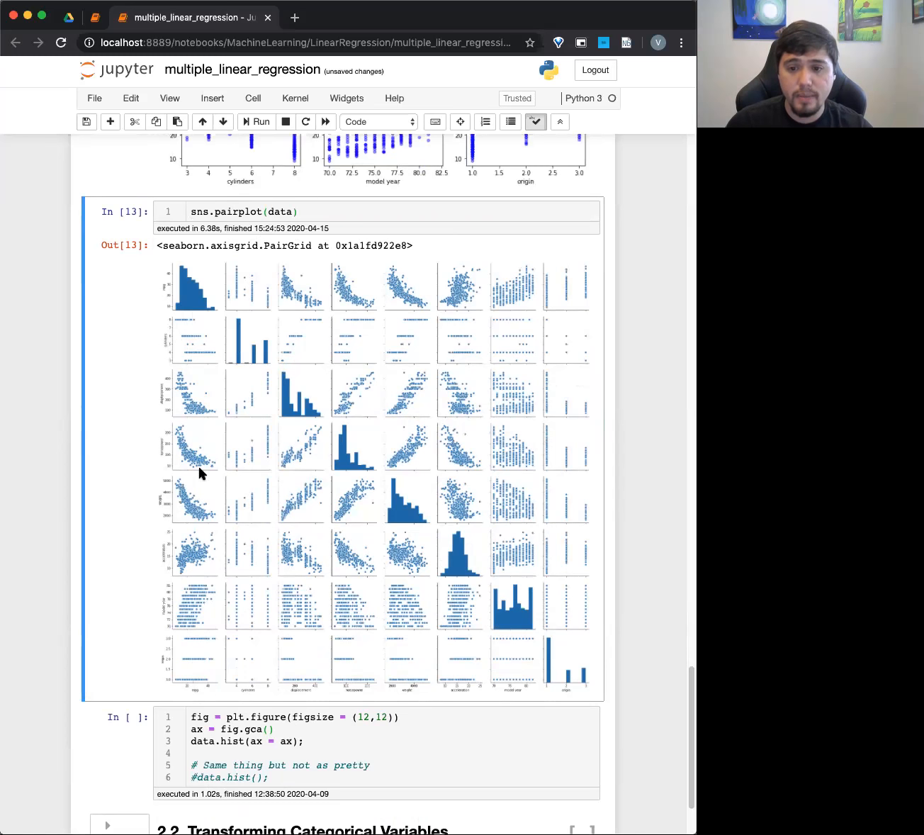
mouse_move(185, 645)
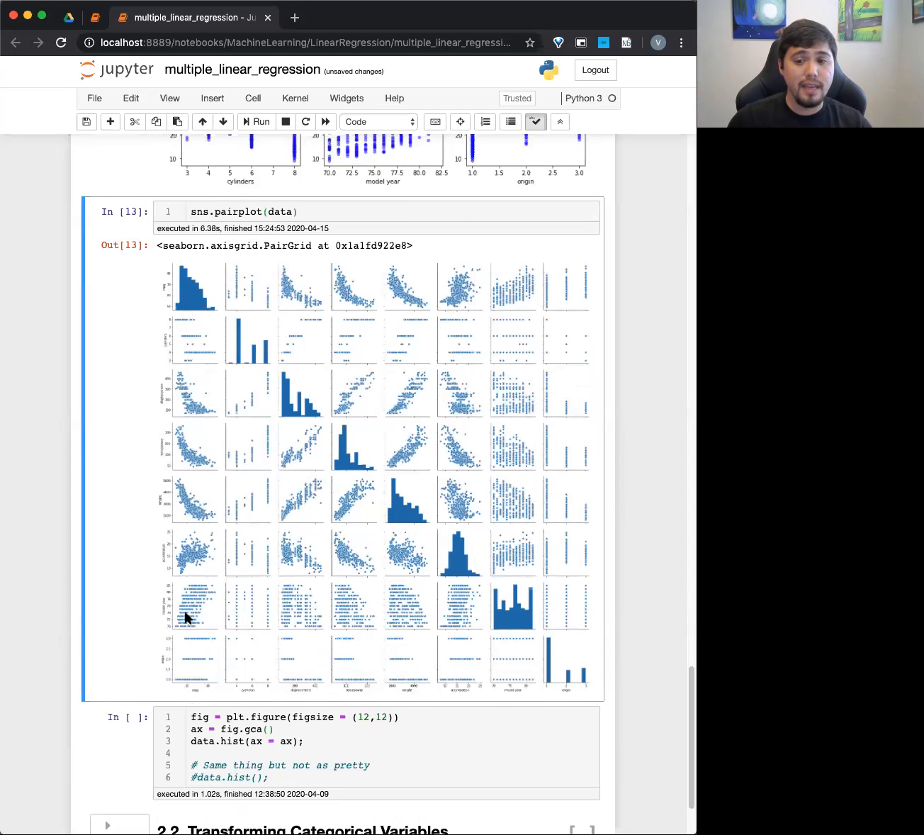
mouse_move(254, 653)
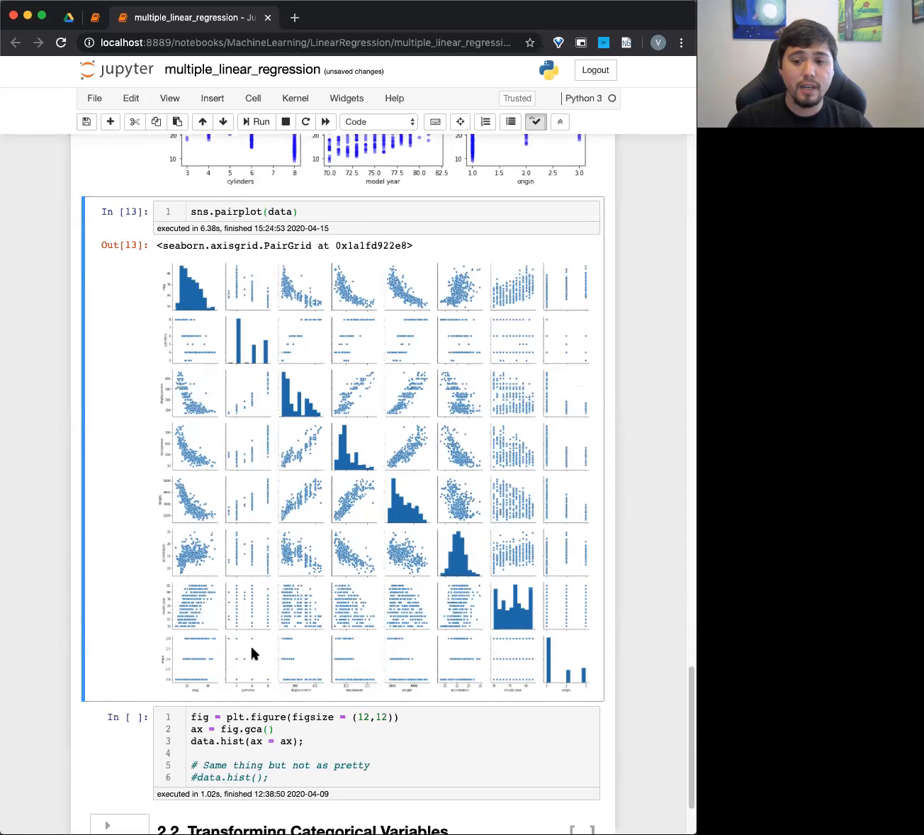
mouse_move(207, 631)
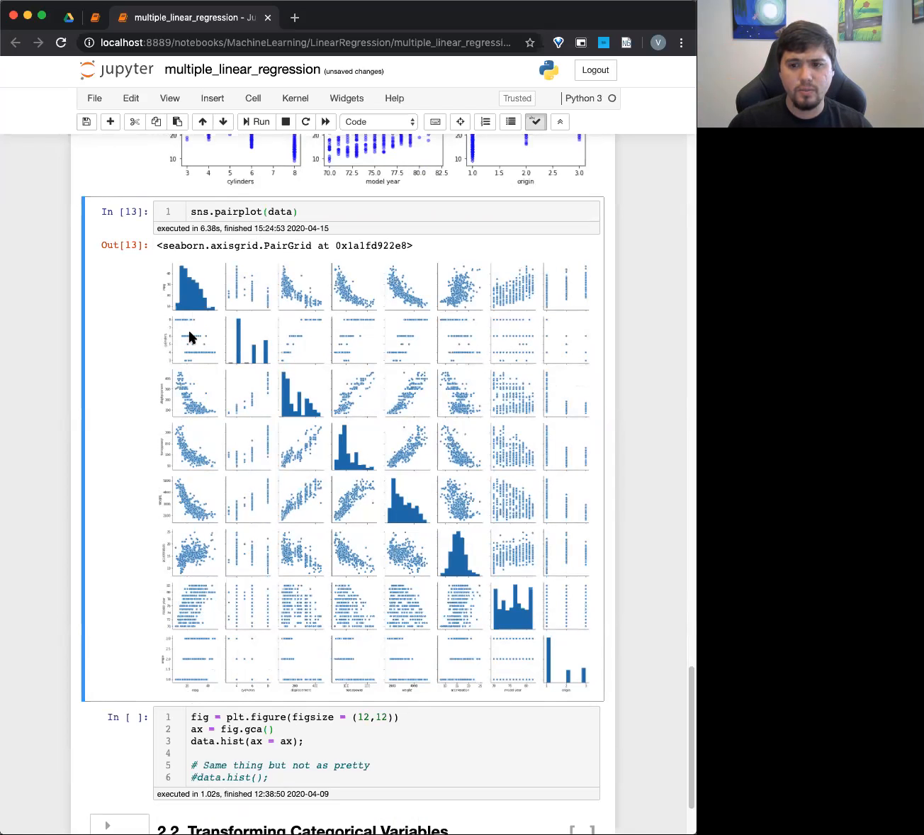
mouse_move(418, 399)
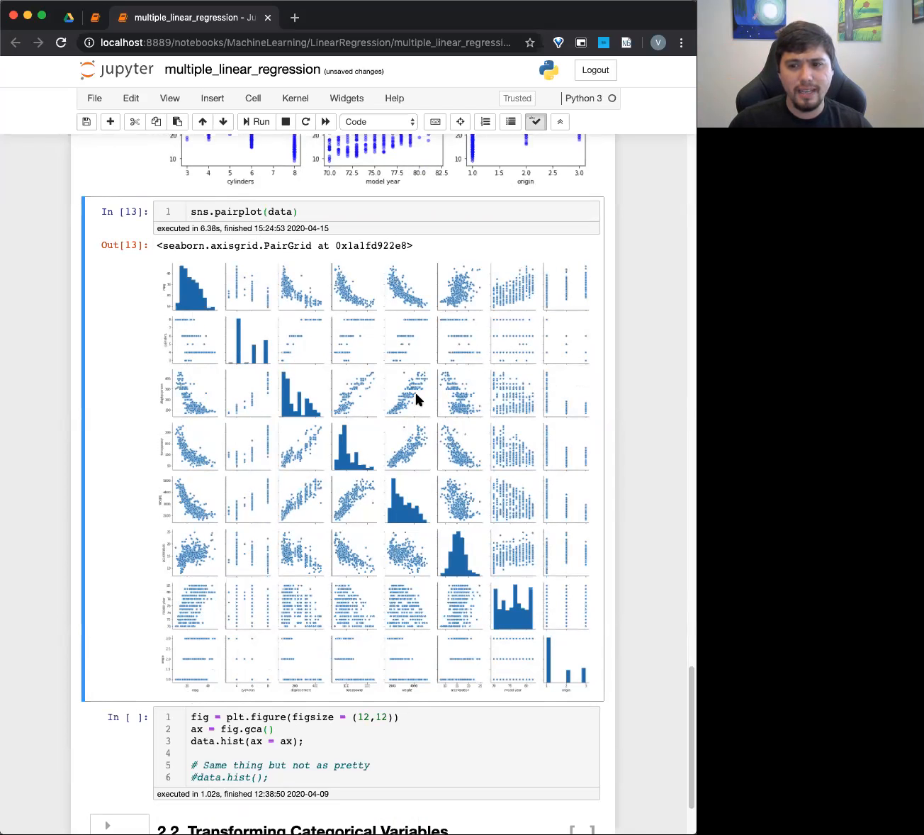
mouse_move(384, 430)
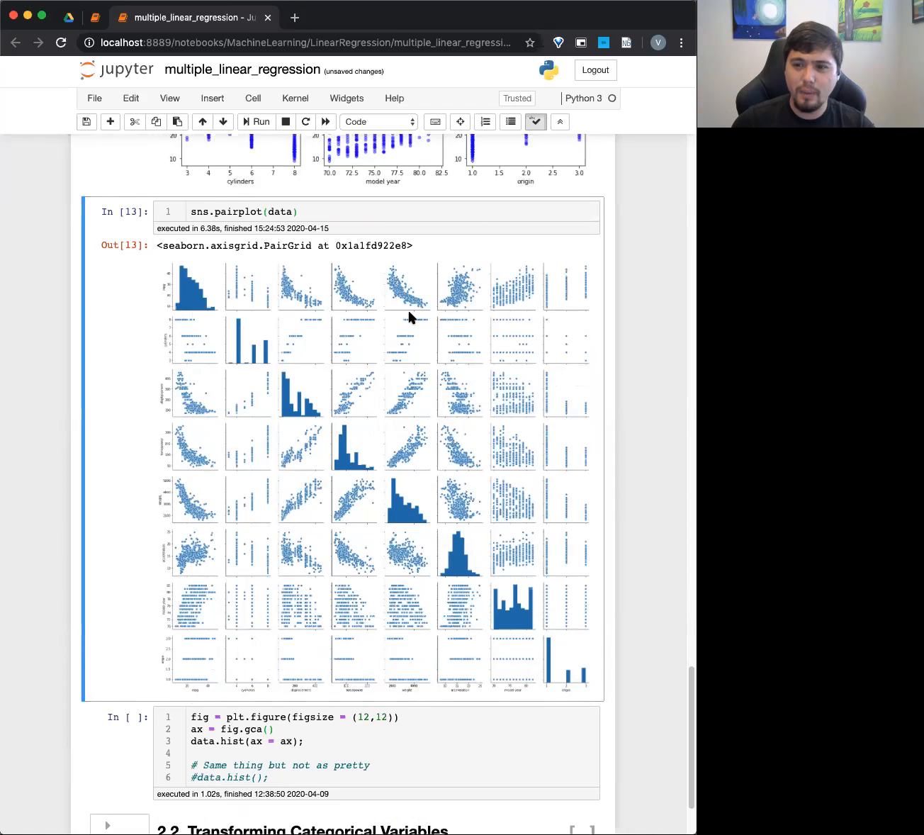
mouse_move(413, 339)
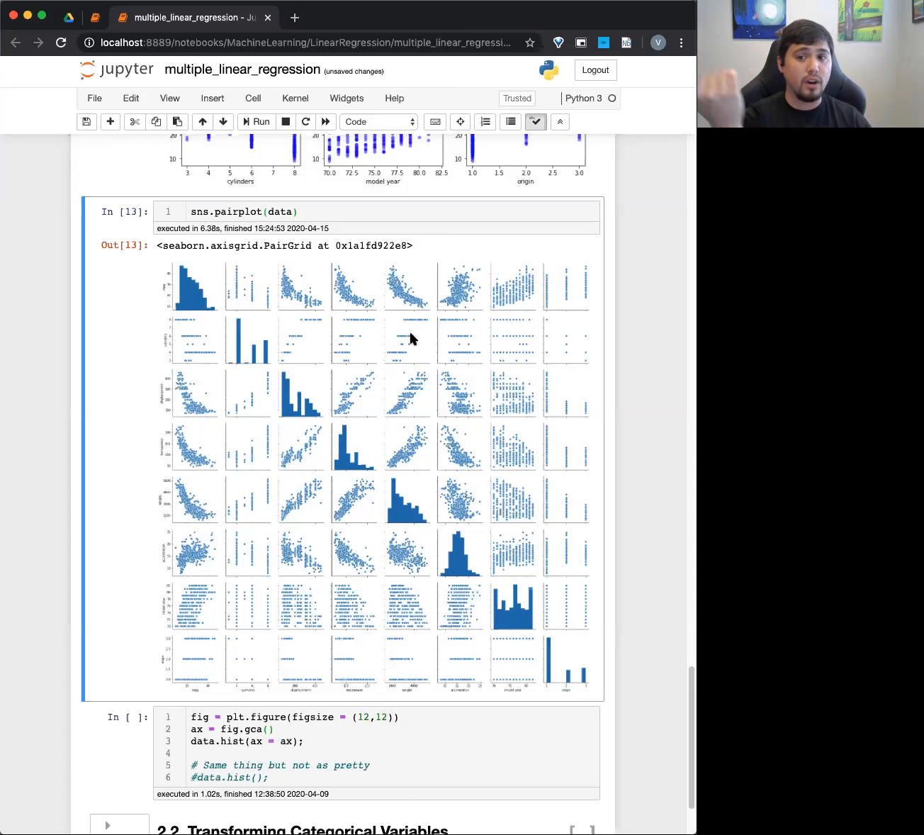
scroll(down, 3)
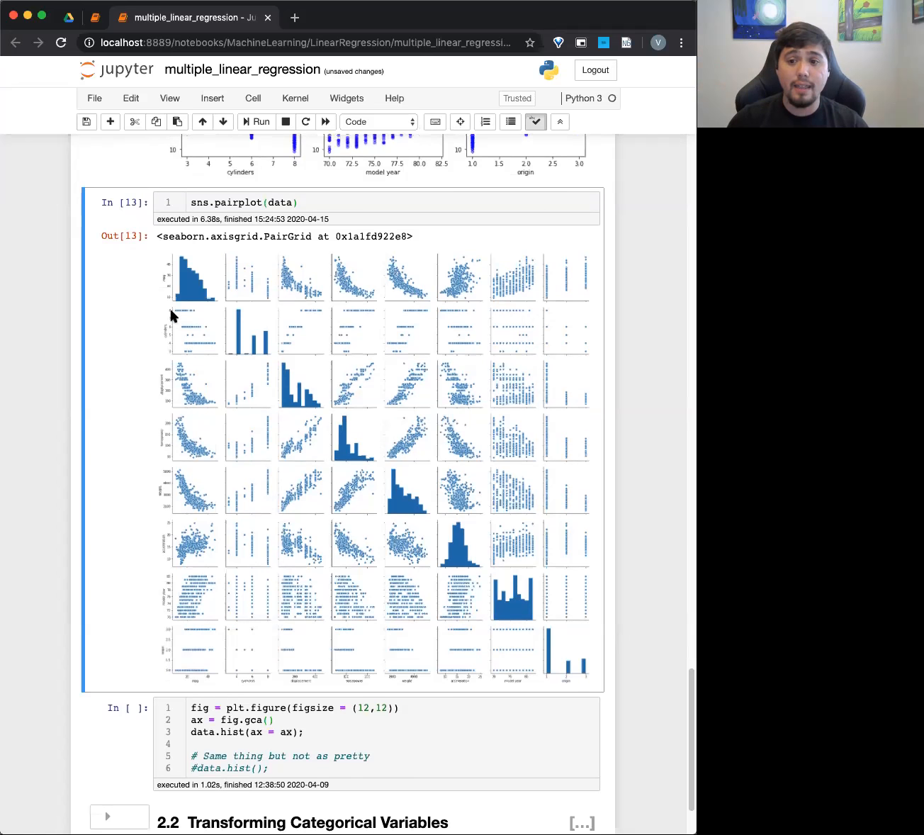
mouse_move(170, 335)
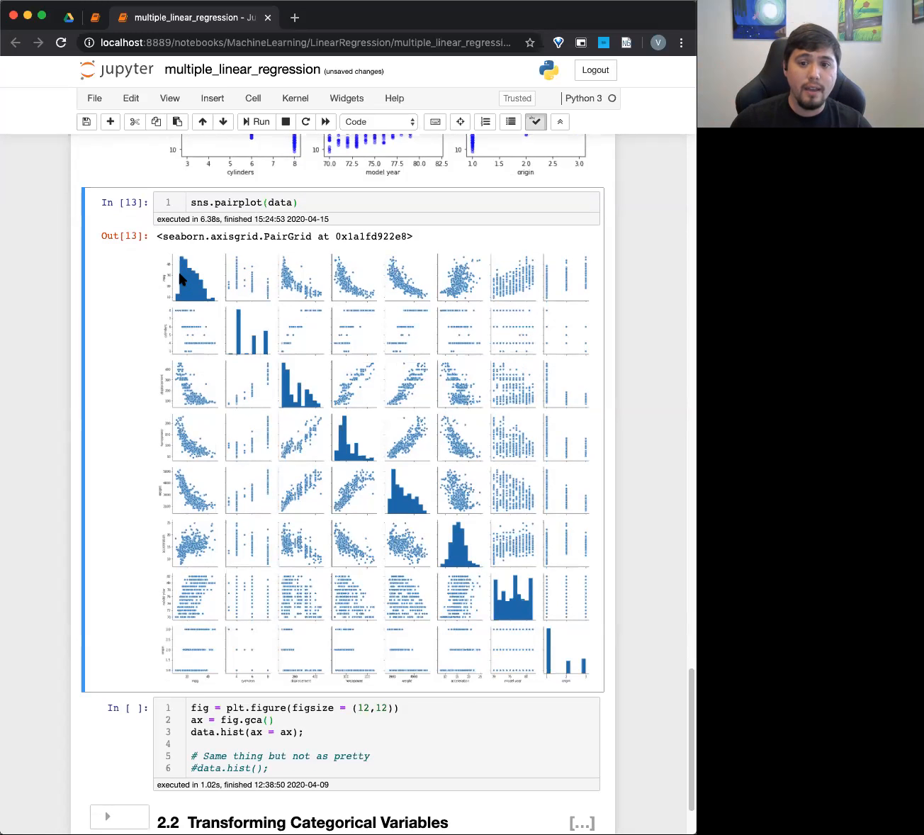
mouse_move(201, 645)
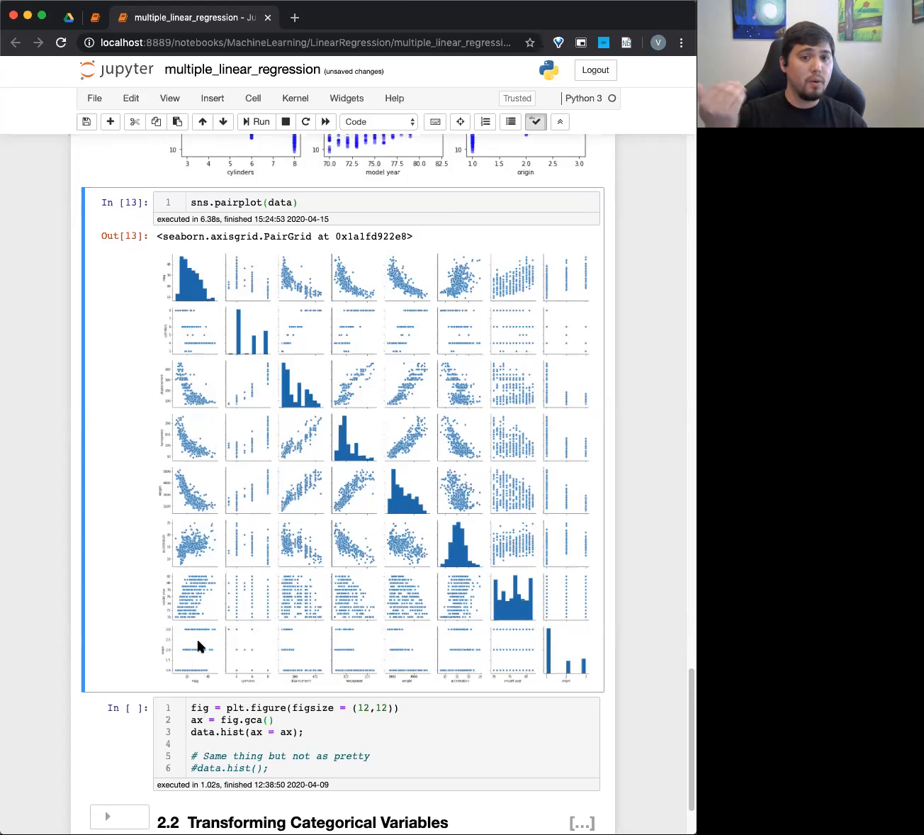
mouse_move(169, 325)
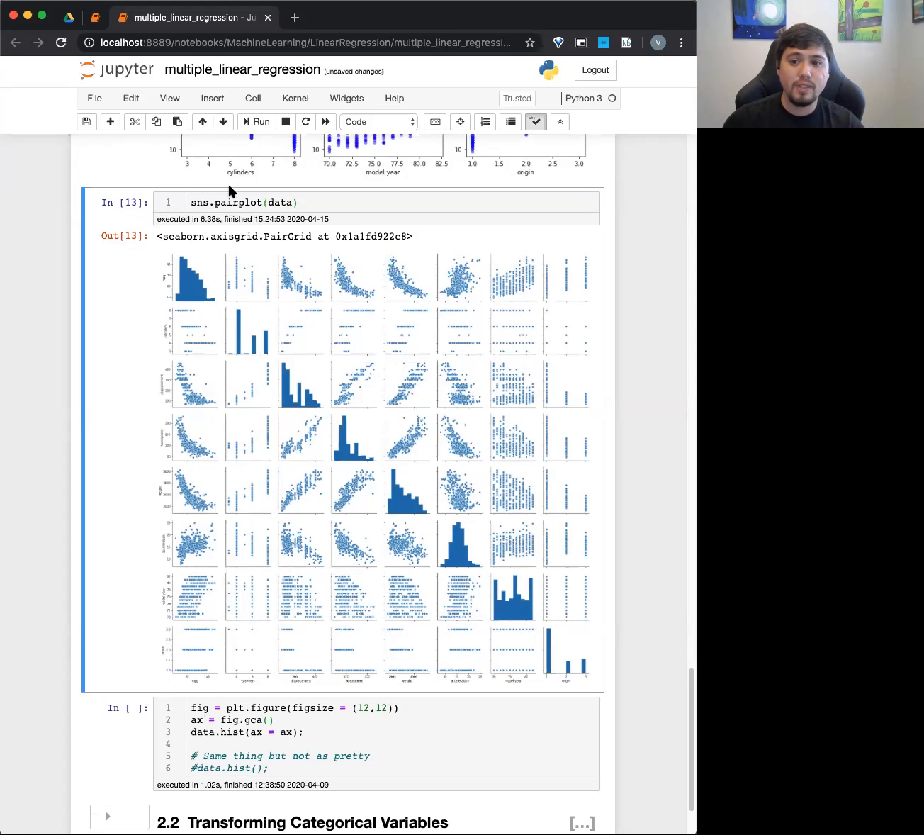
mouse_move(239, 319)
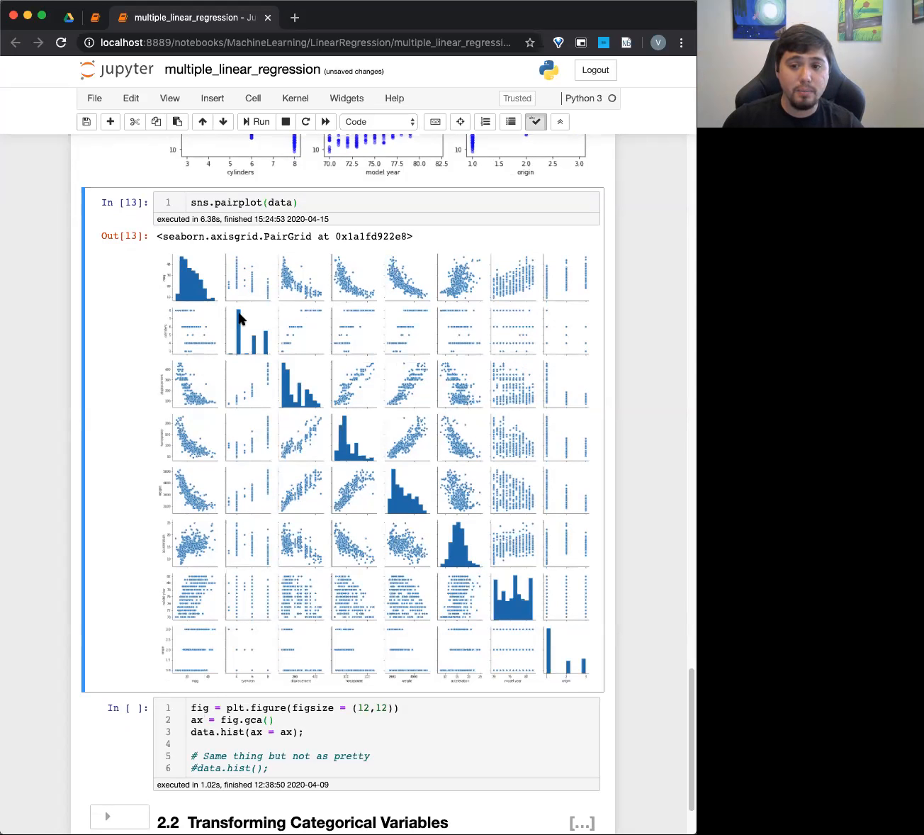
mouse_move(248, 691)
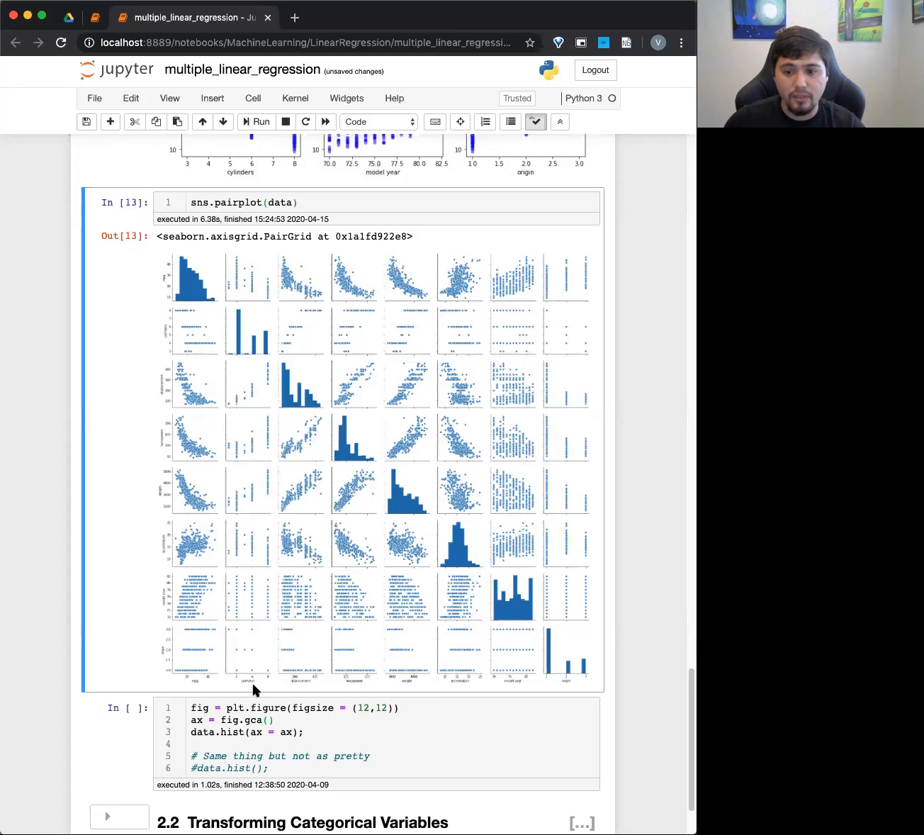
mouse_move(250, 689)
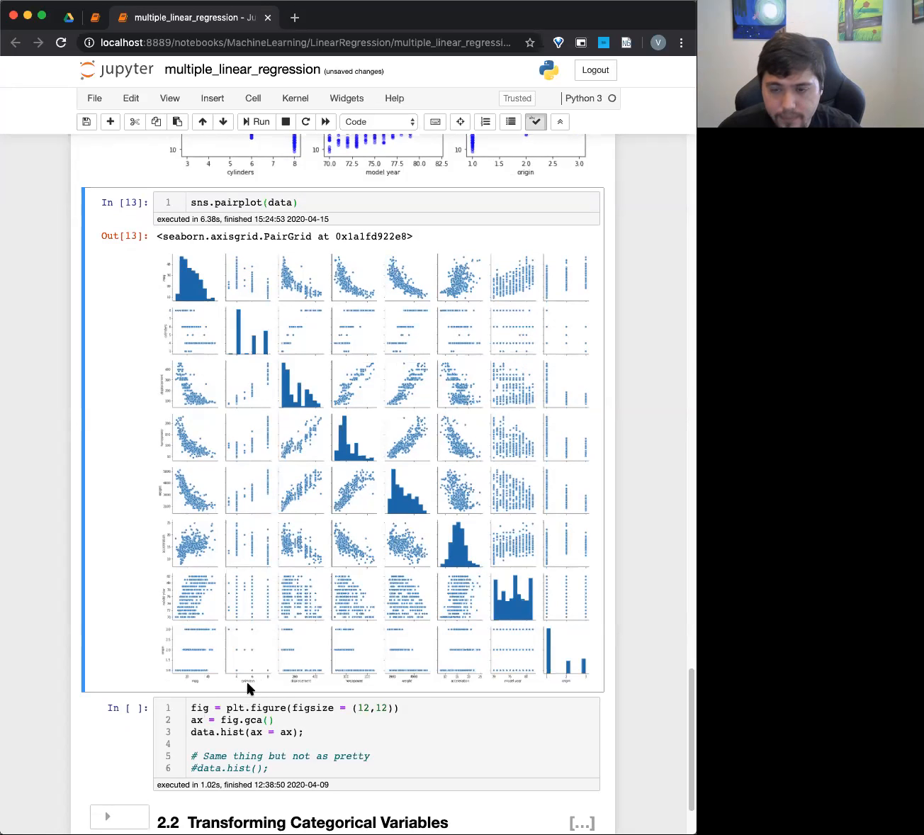
scroll(down, 3)
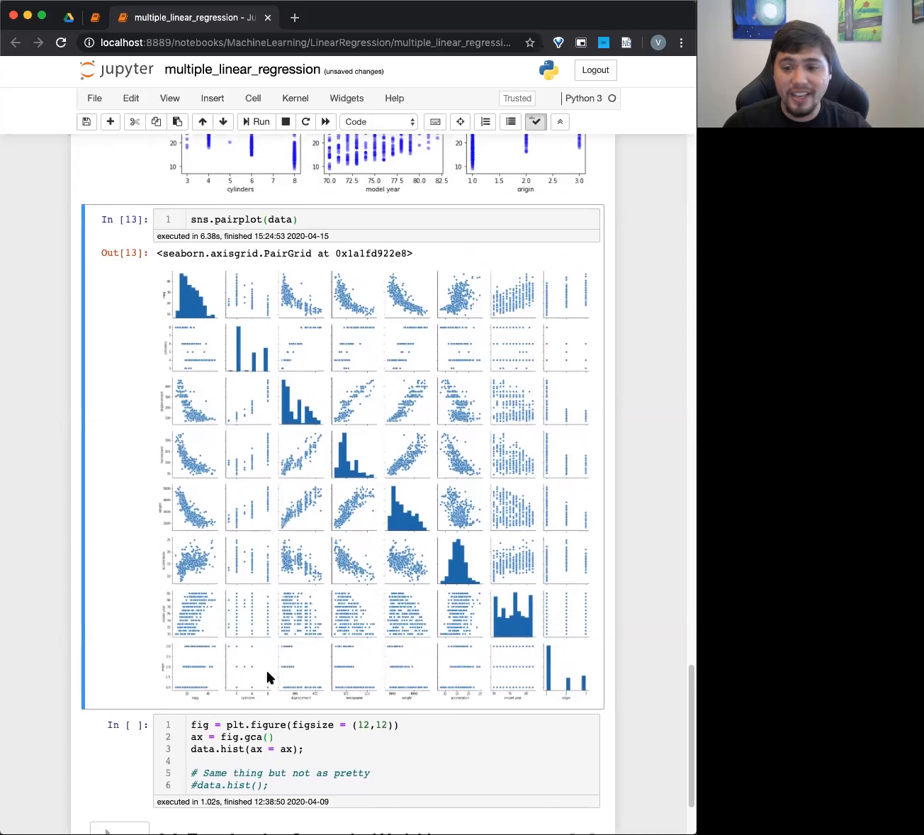
mouse_move(239, 331)
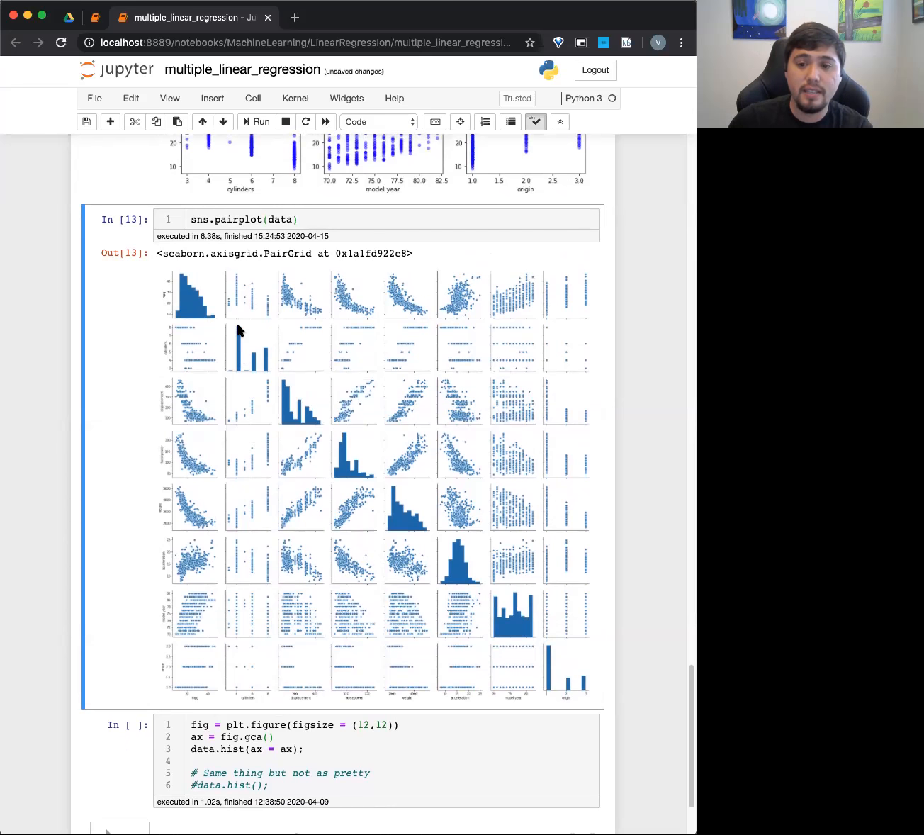
mouse_move(269, 368)
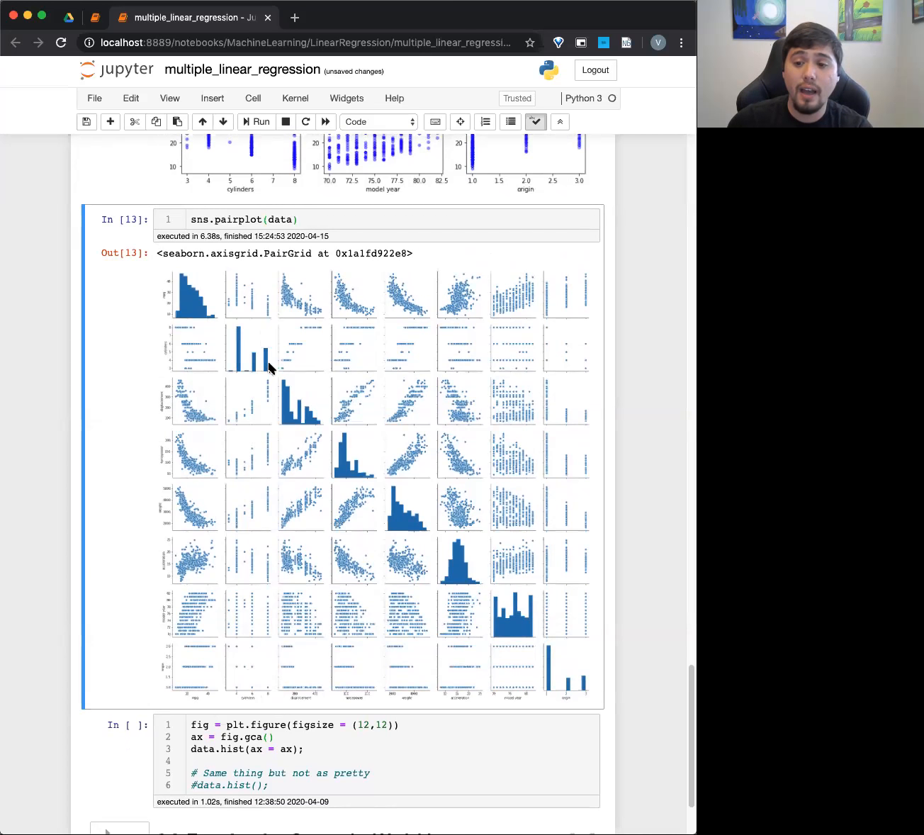
mouse_move(375, 417)
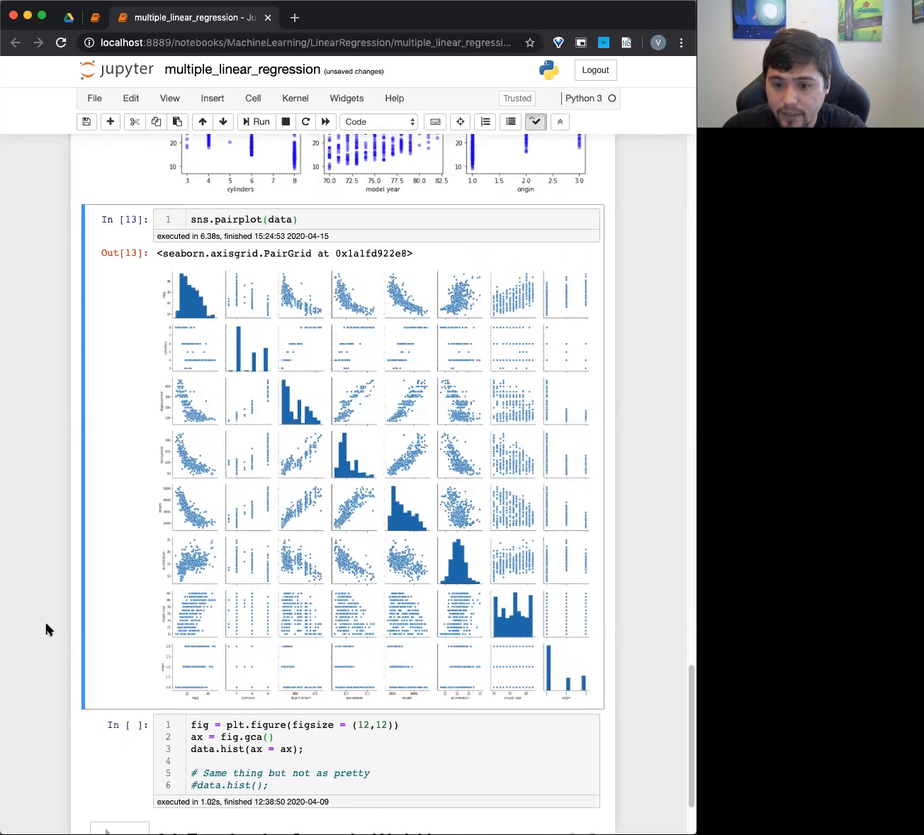
mouse_move(473, 624)
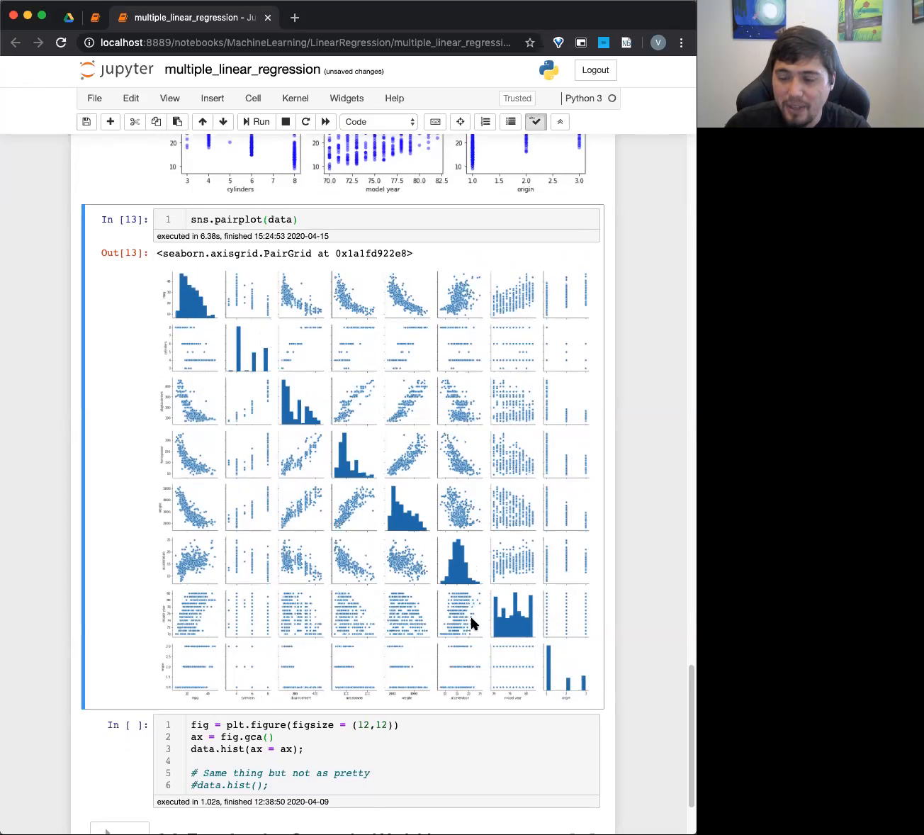
mouse_move(353, 630)
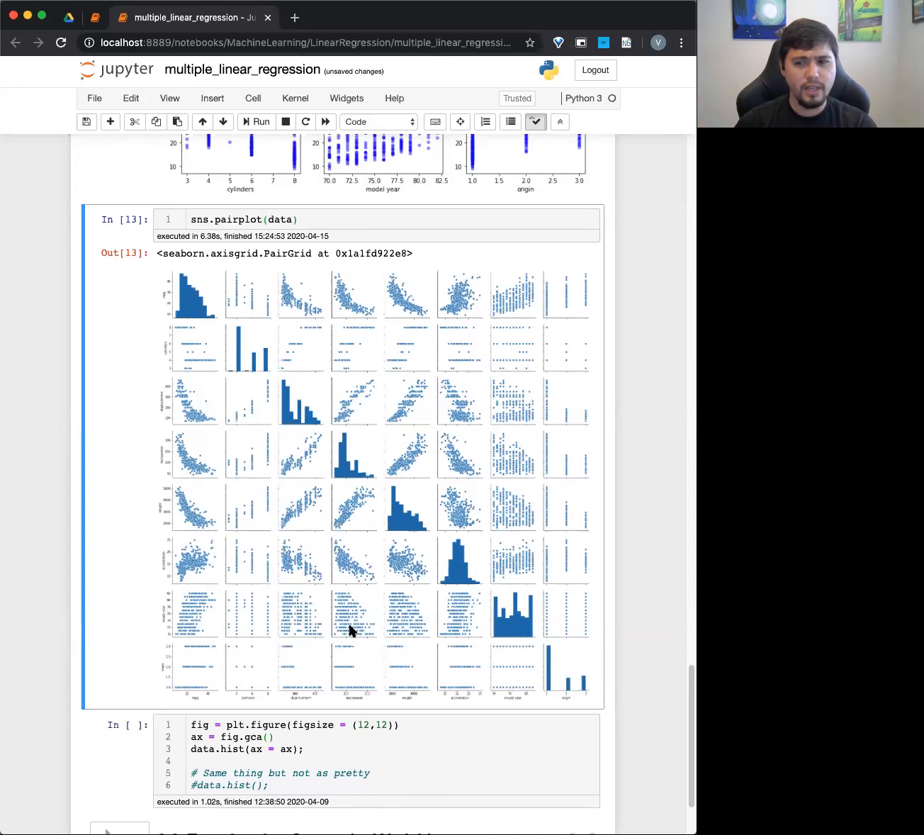
mouse_move(506, 616)
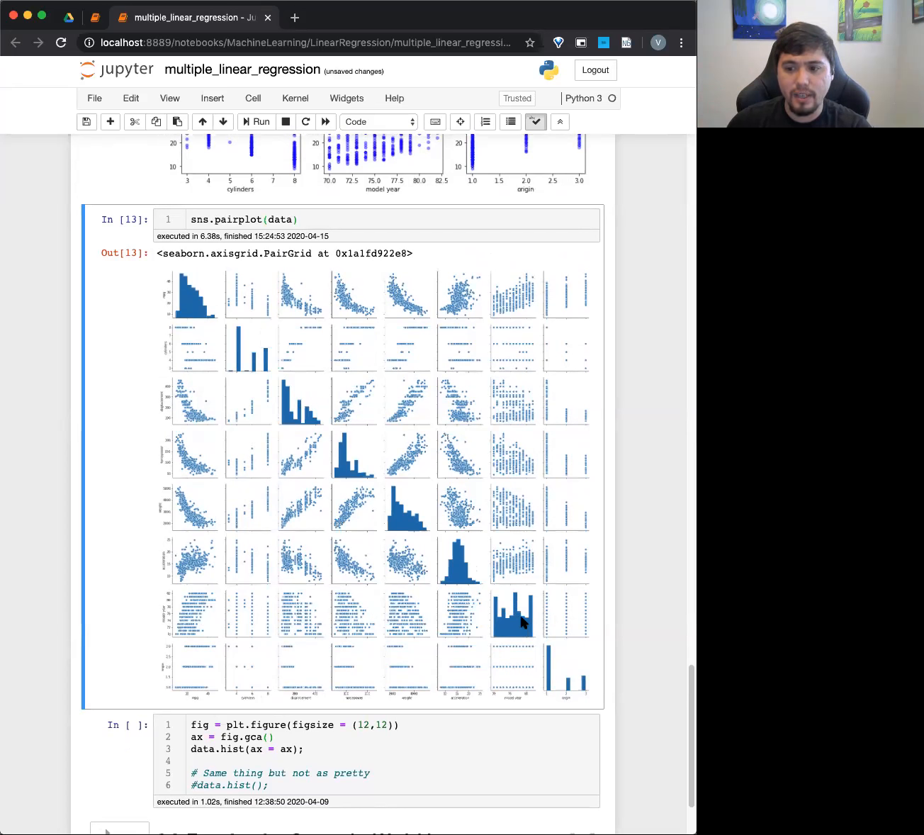
mouse_move(457, 606)
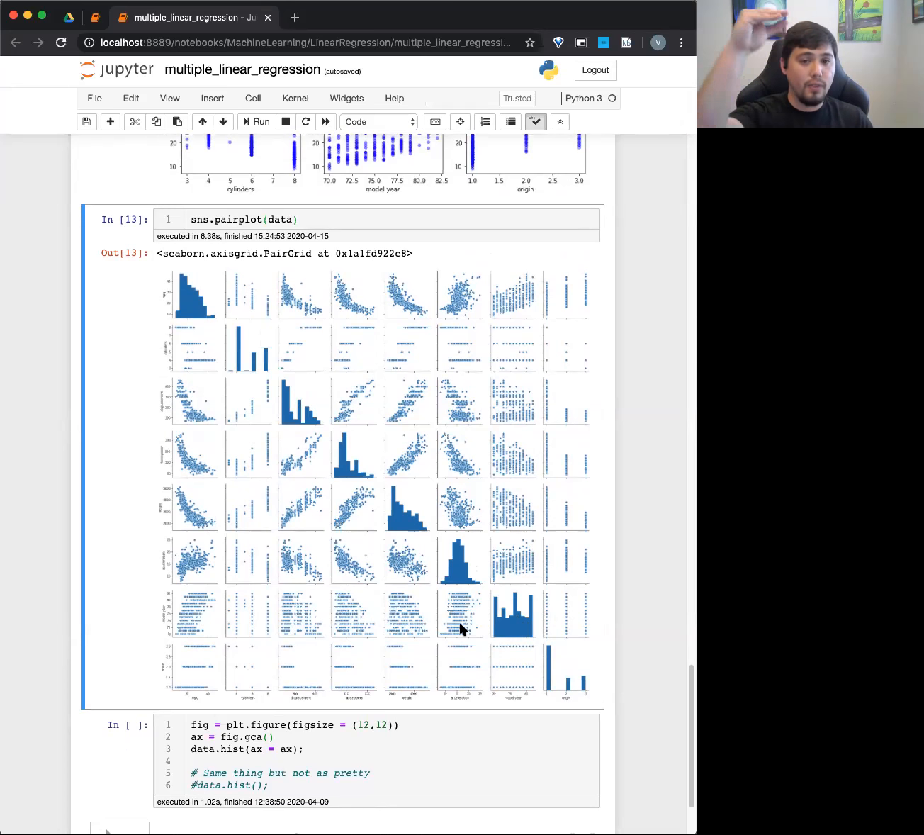
Scroll through the data.hist output showing histograms for each car data column
scroll(down, 3)
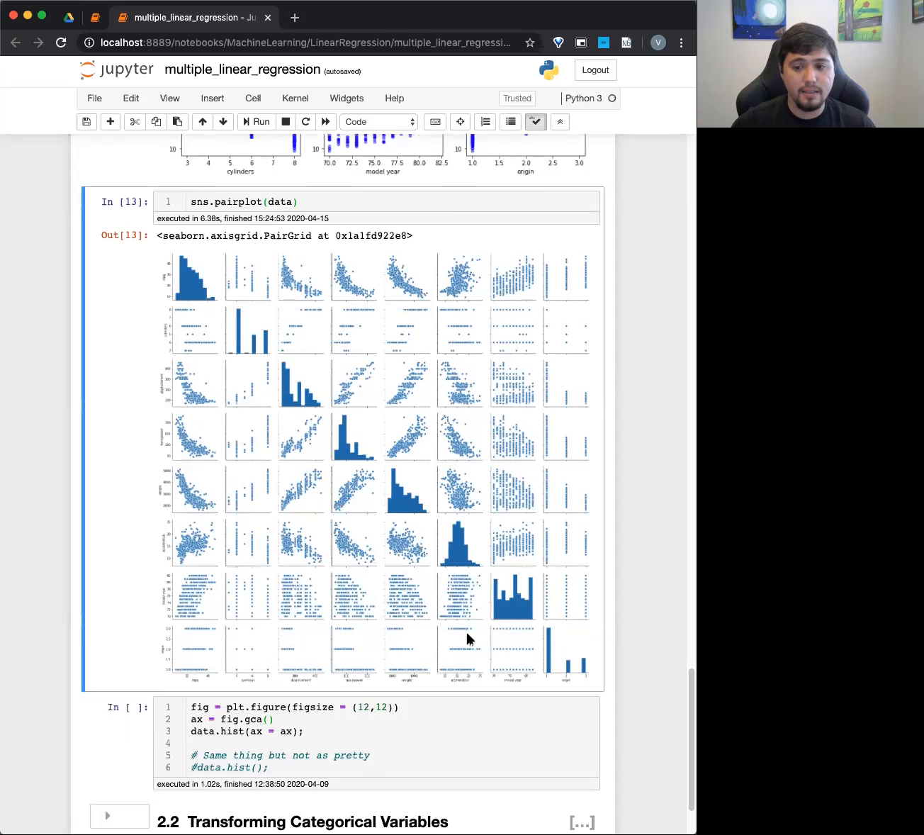
scroll(down, 3)
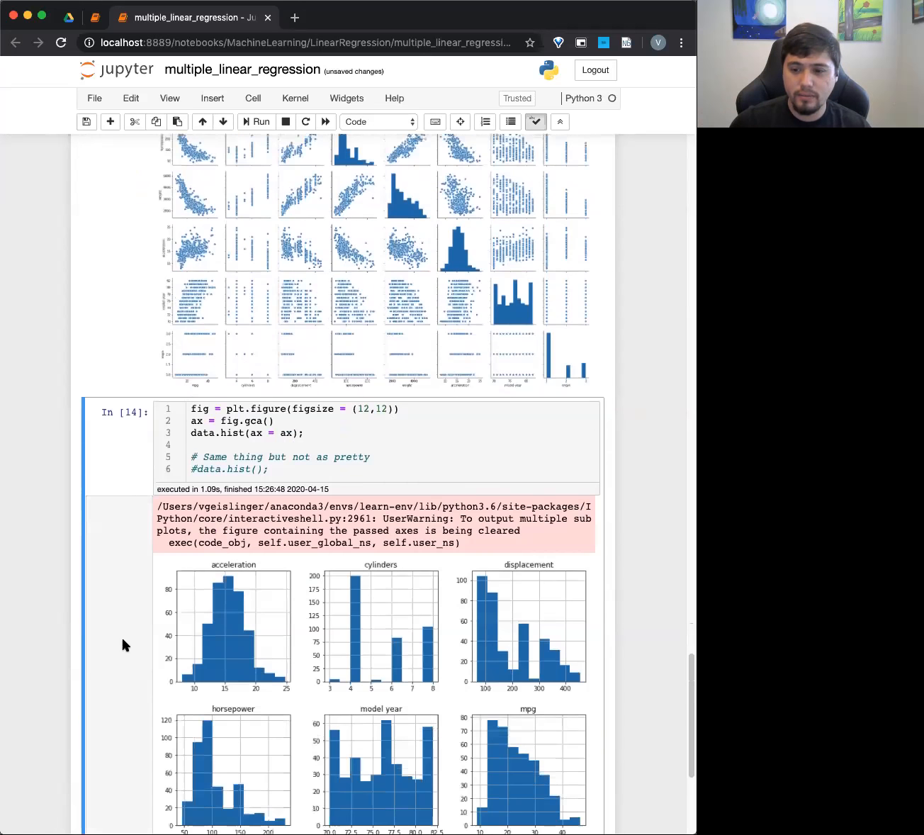
scroll(down, 3)
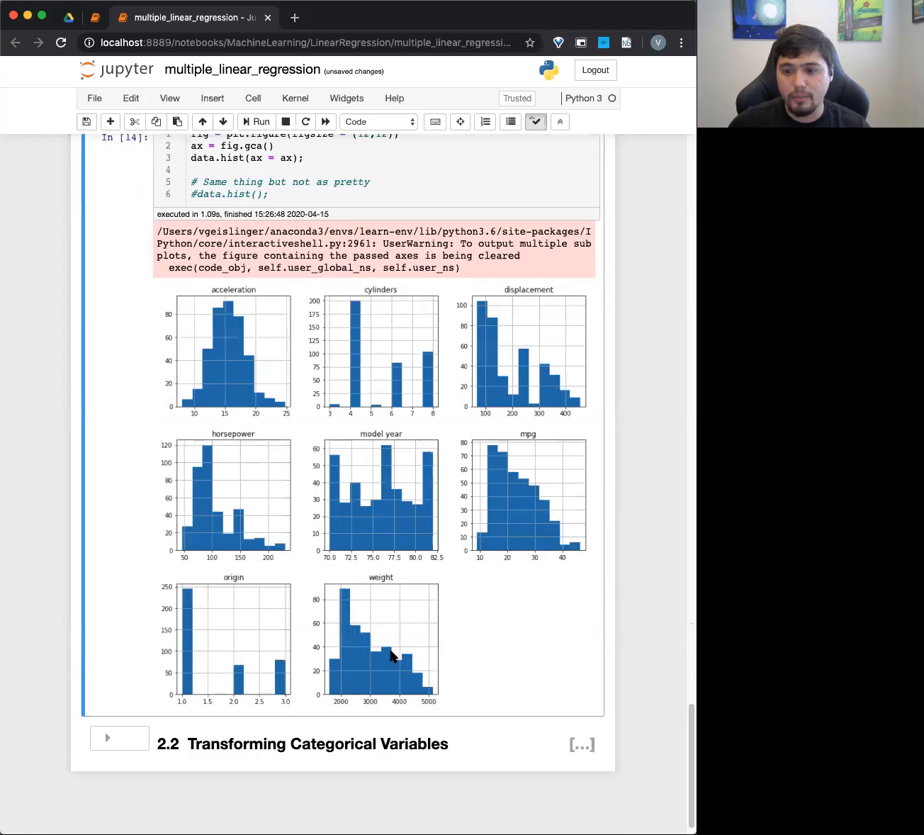
mouse_move(362, 479)
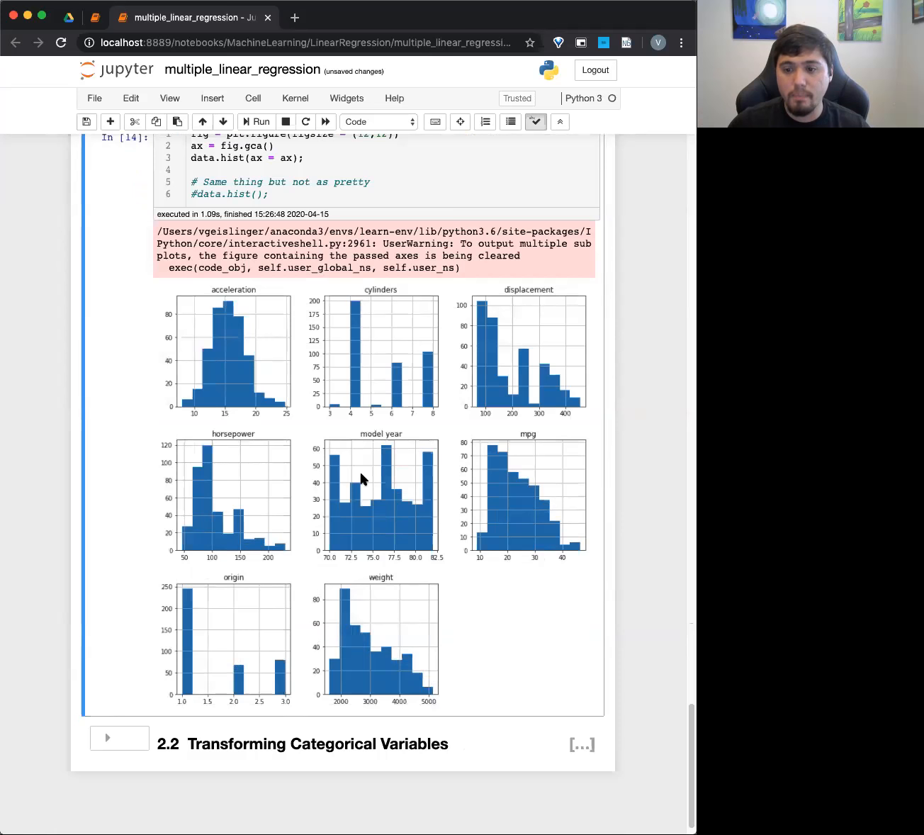
scroll(down, 3)
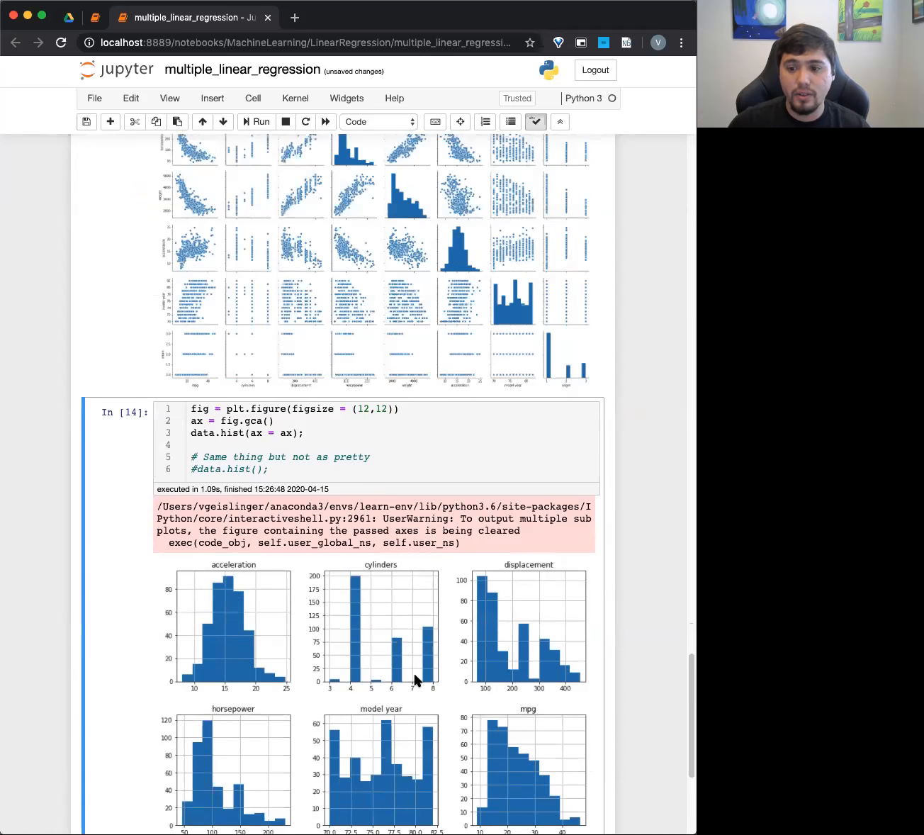
scroll(down, 3)
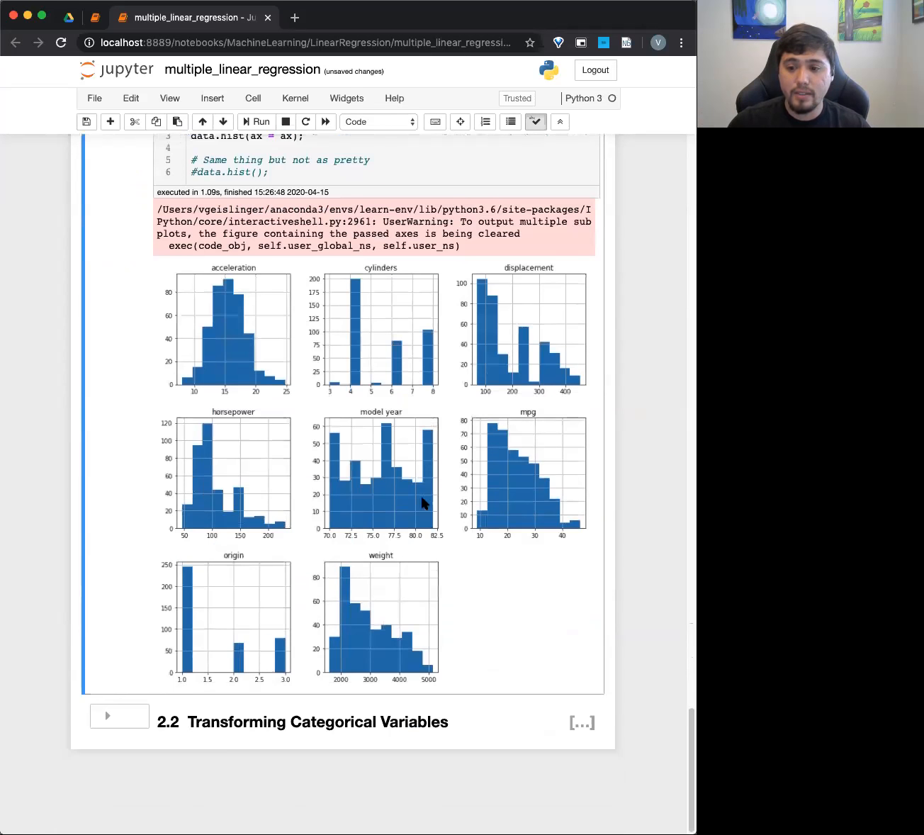
click(119, 715)
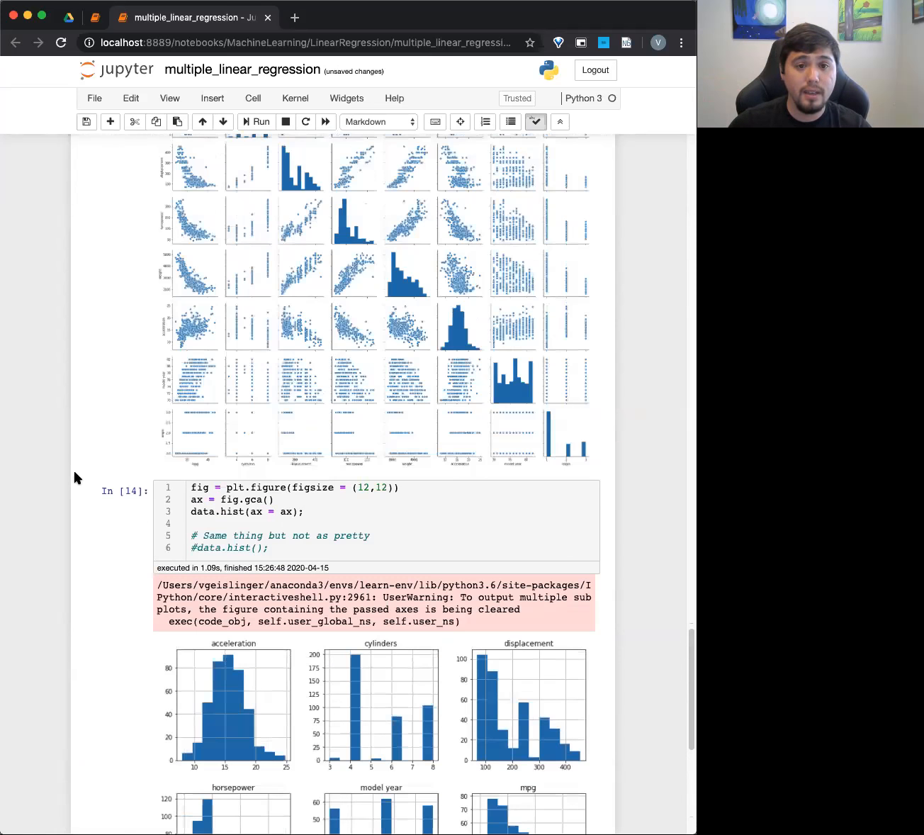
scroll(down, 3)
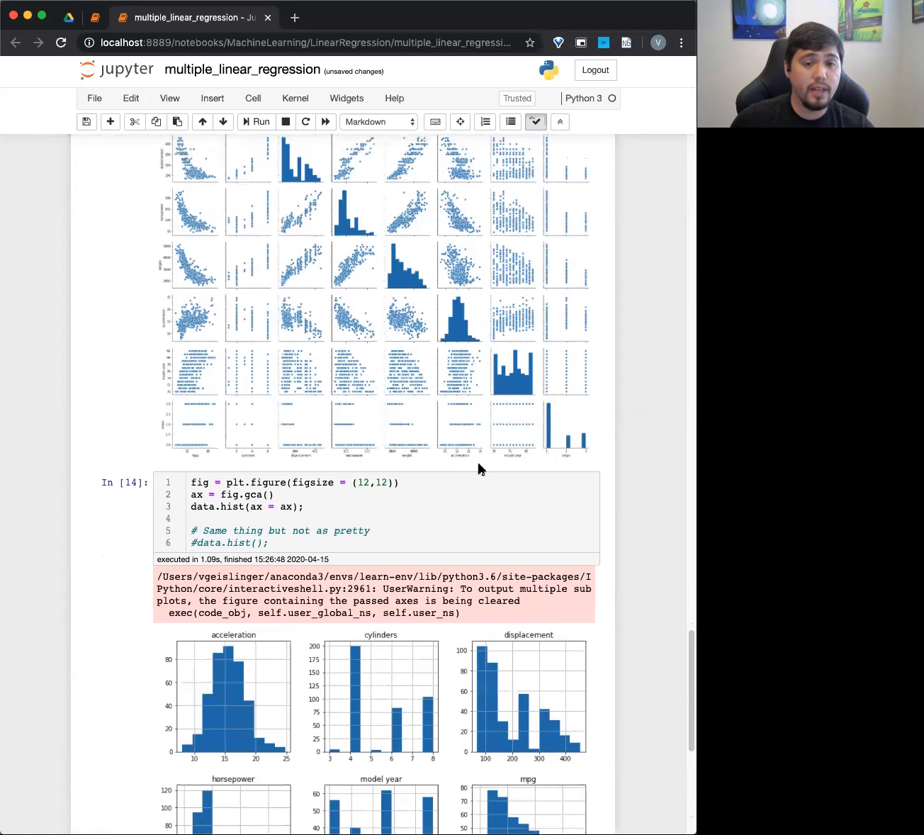
mouse_move(119, 506)
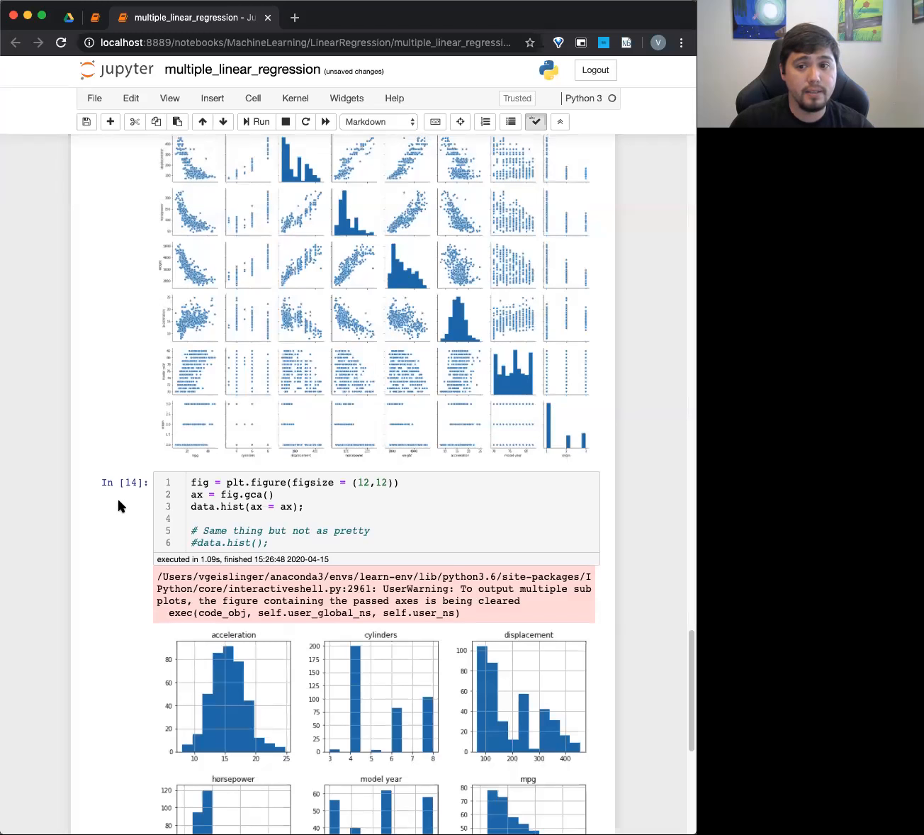
scroll(down, 3)
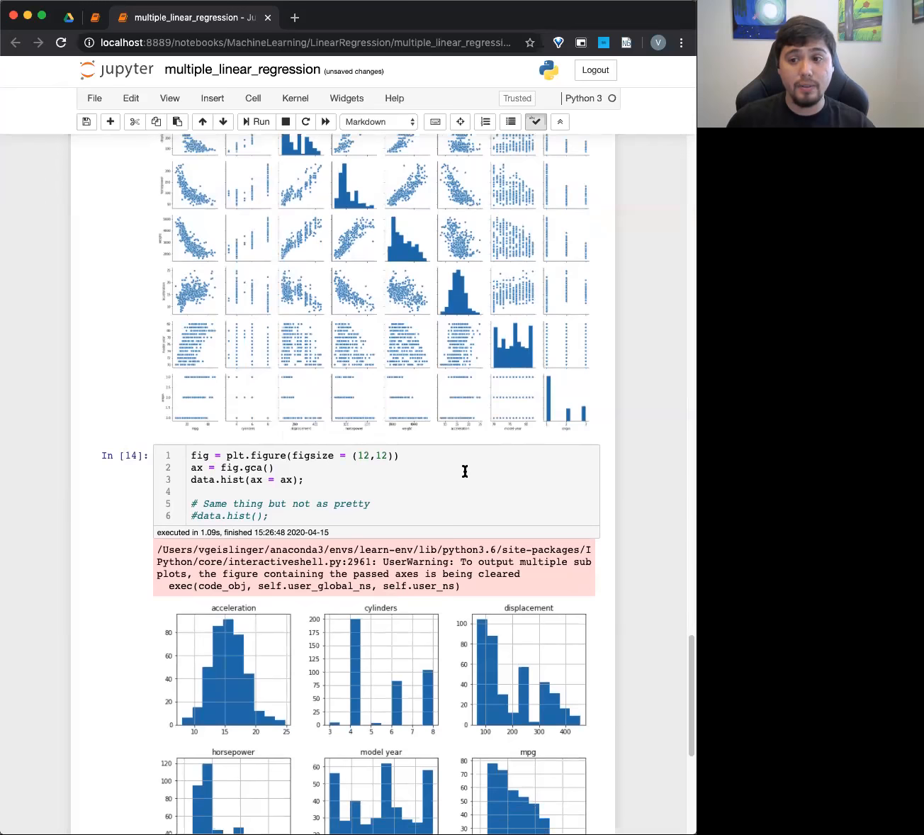
scroll(down, 3)
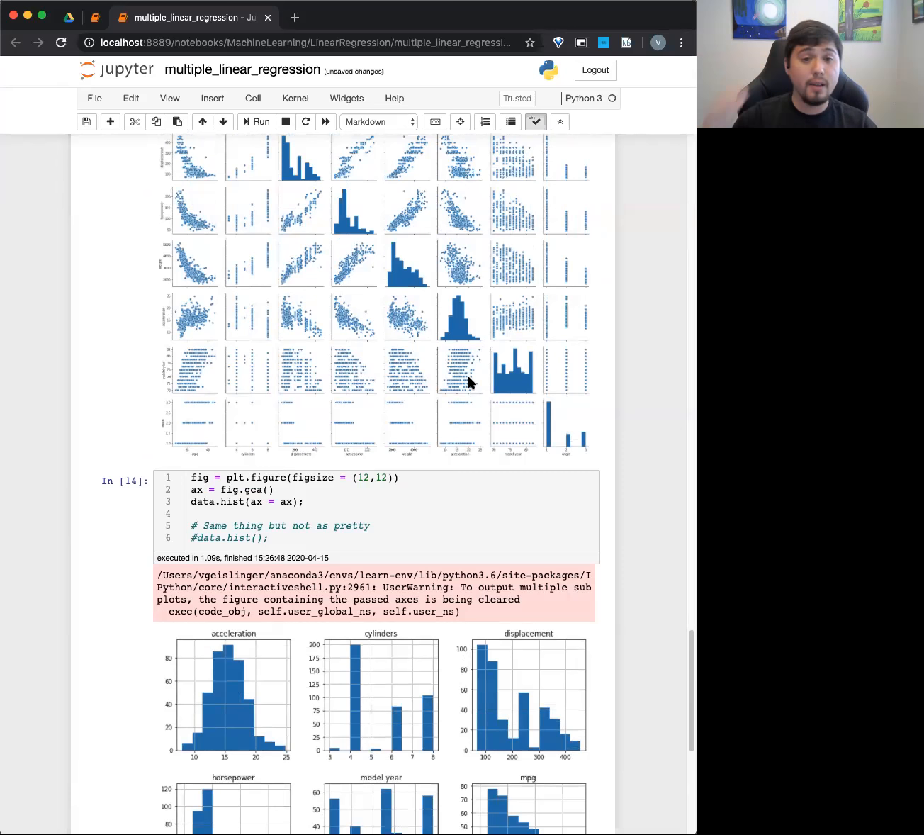
scroll(down, 3)
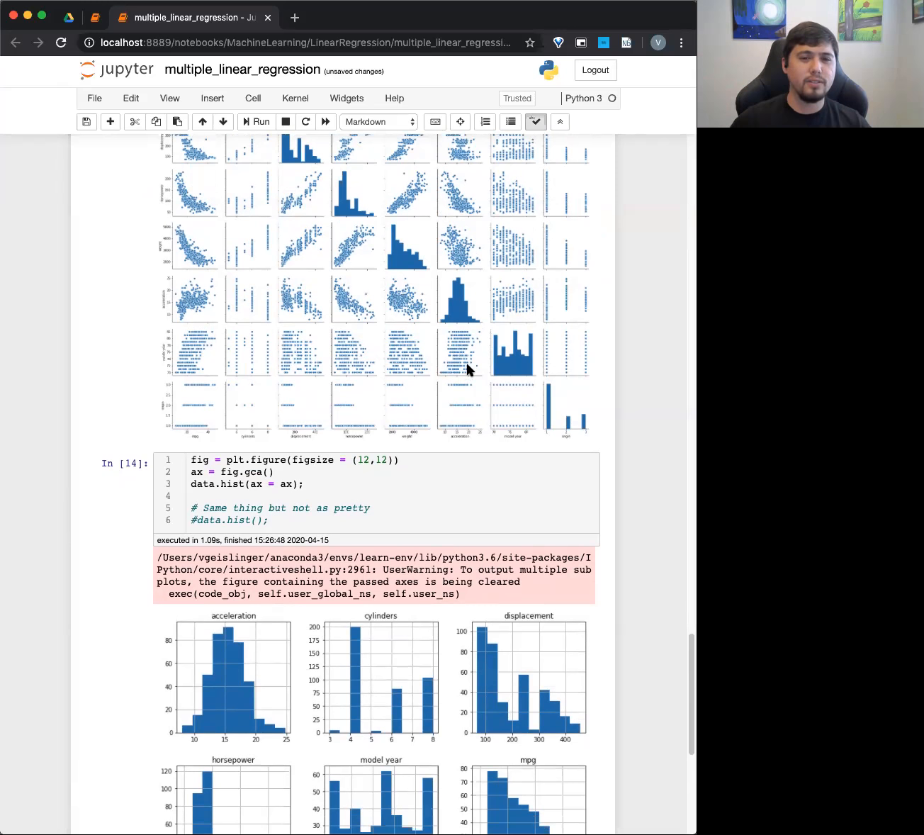
scroll(down, 3)
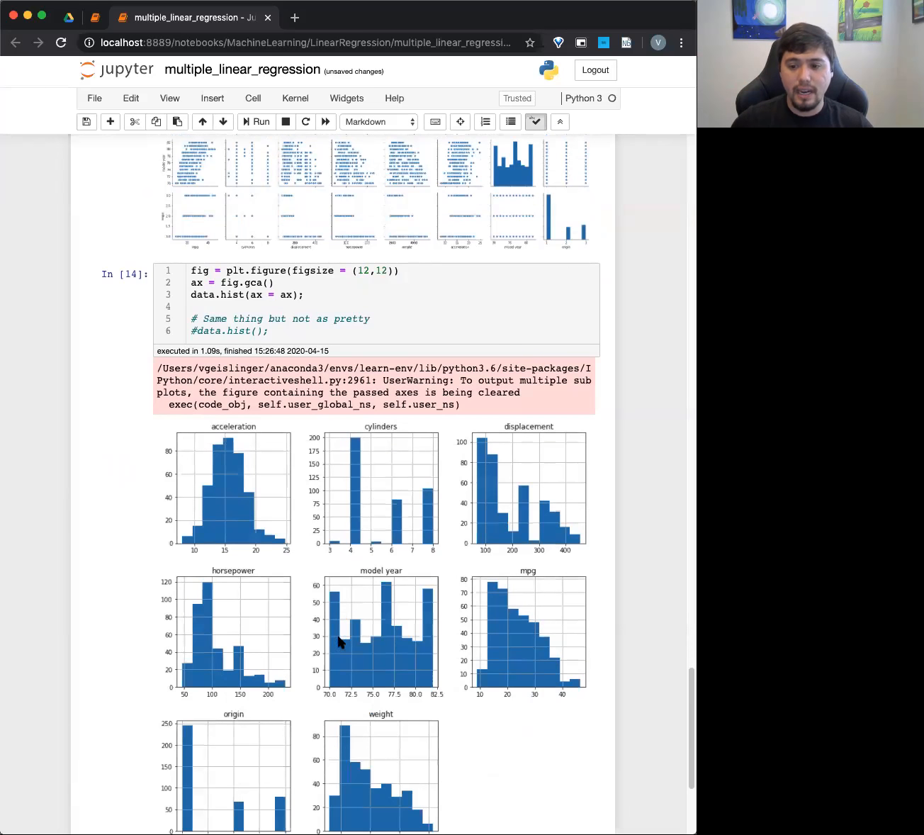
mouse_move(407, 704)
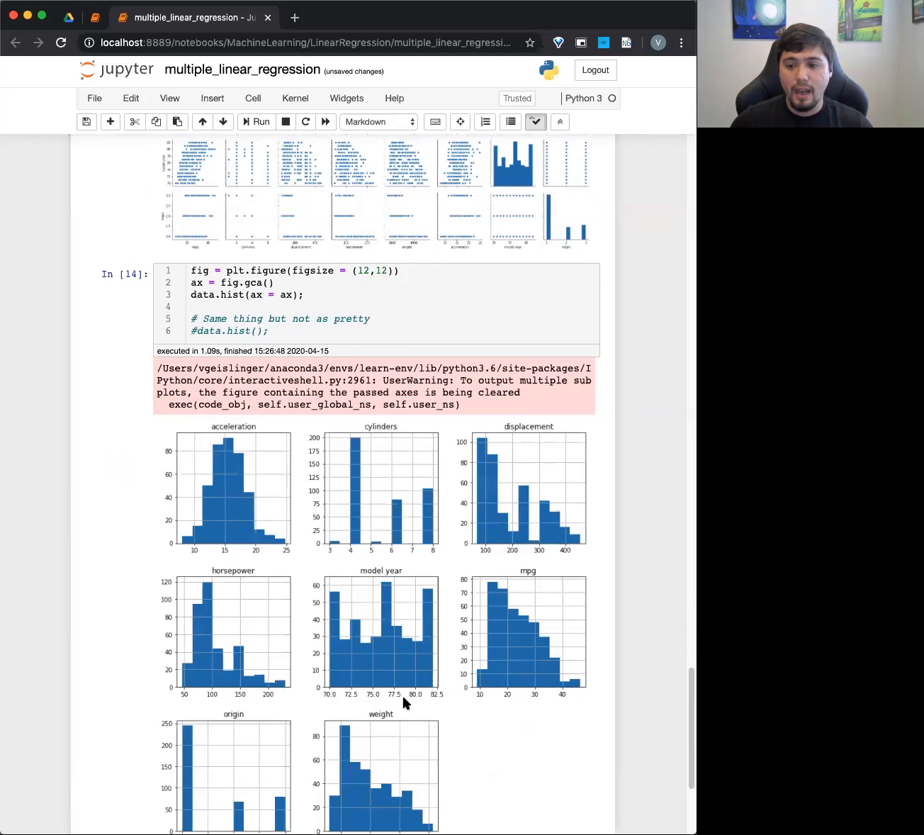
mouse_move(435, 661)
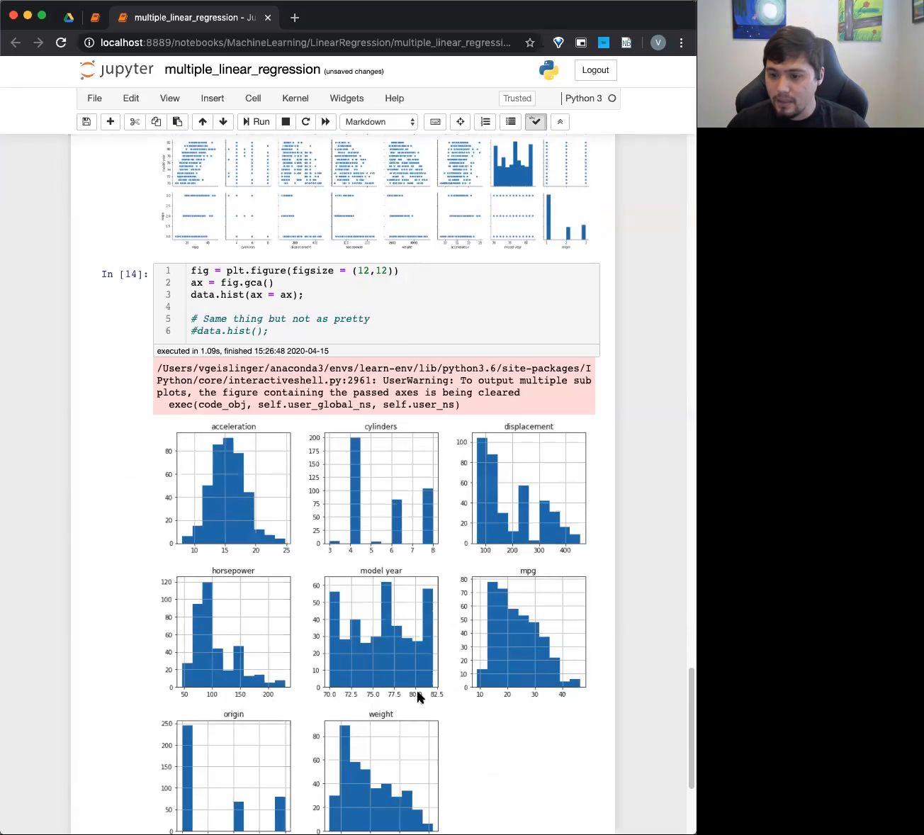
mouse_move(397, 636)
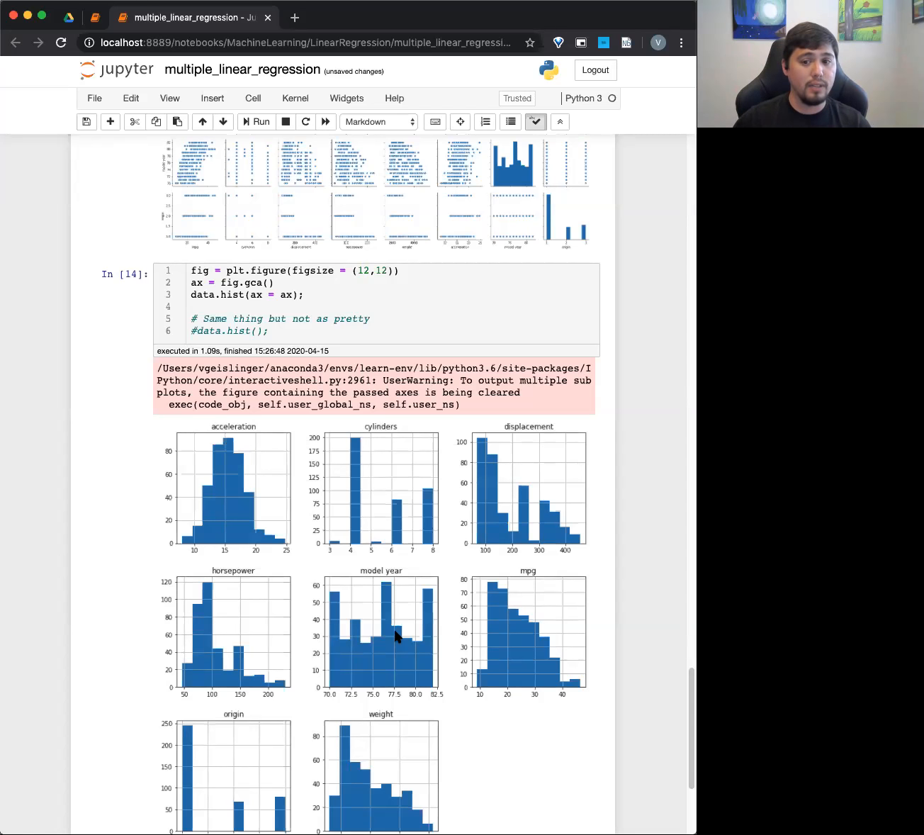
scroll(down, 3)
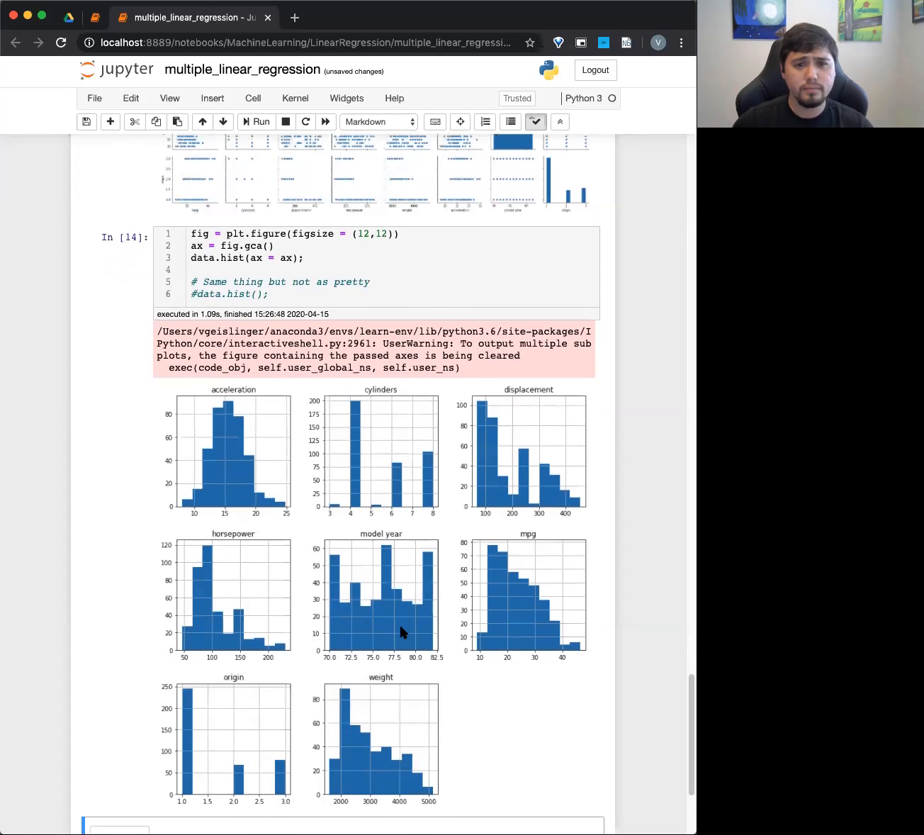
Scroll through the cells converting cylinders from int64 to category dtype
scroll(down, 3)
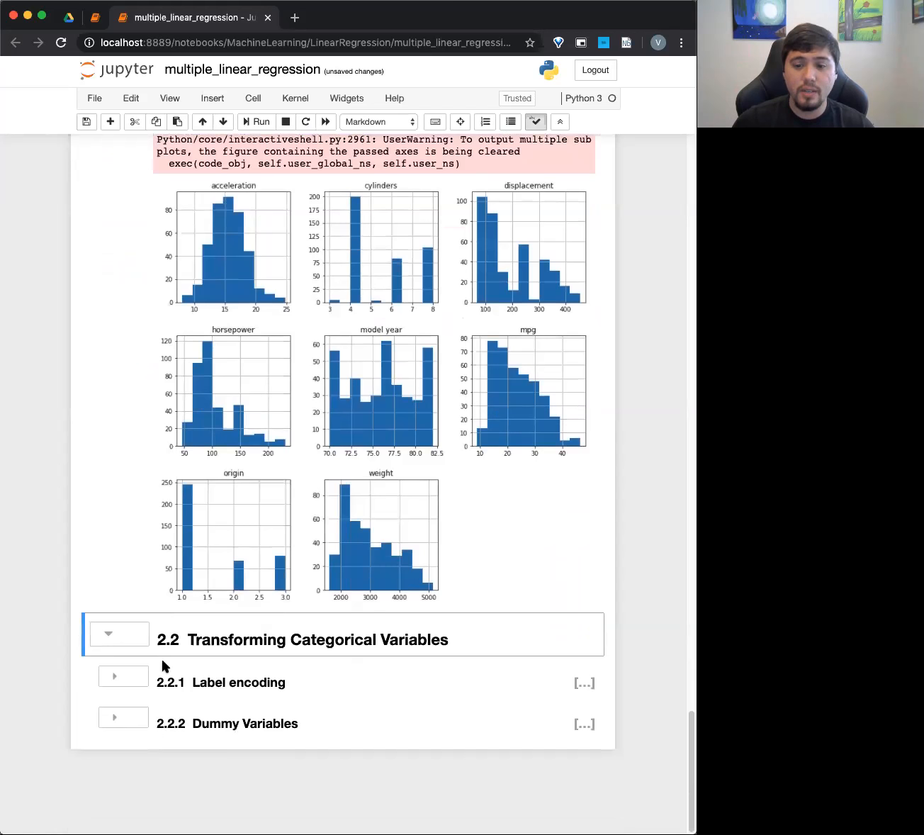
mouse_move(253, 592)
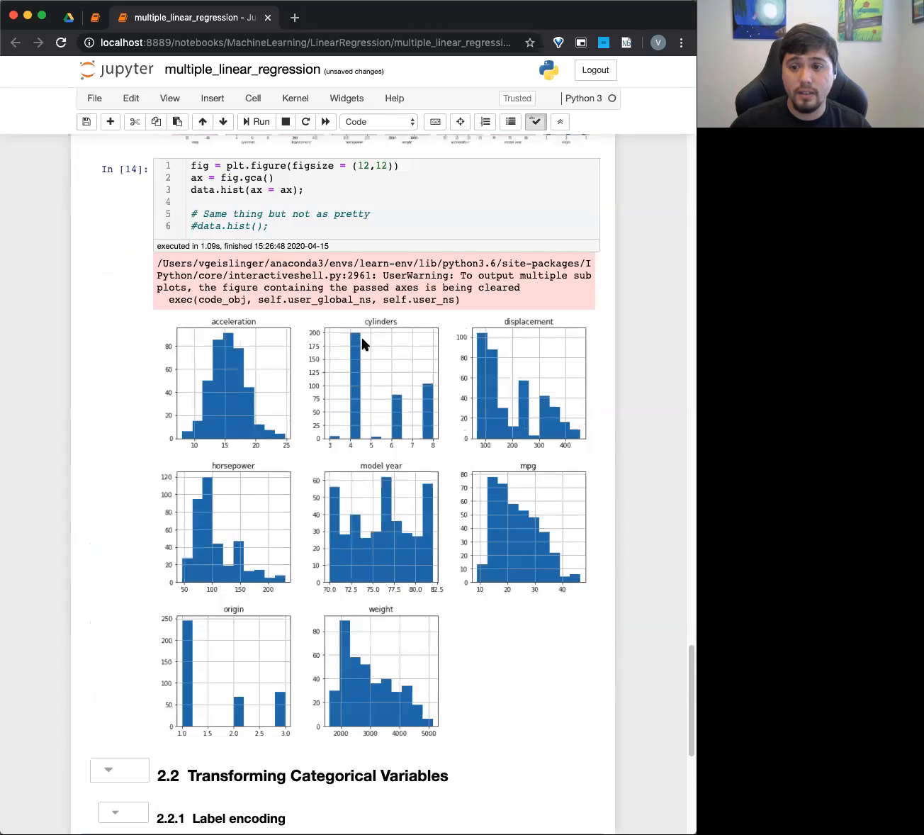
mouse_move(354, 395)
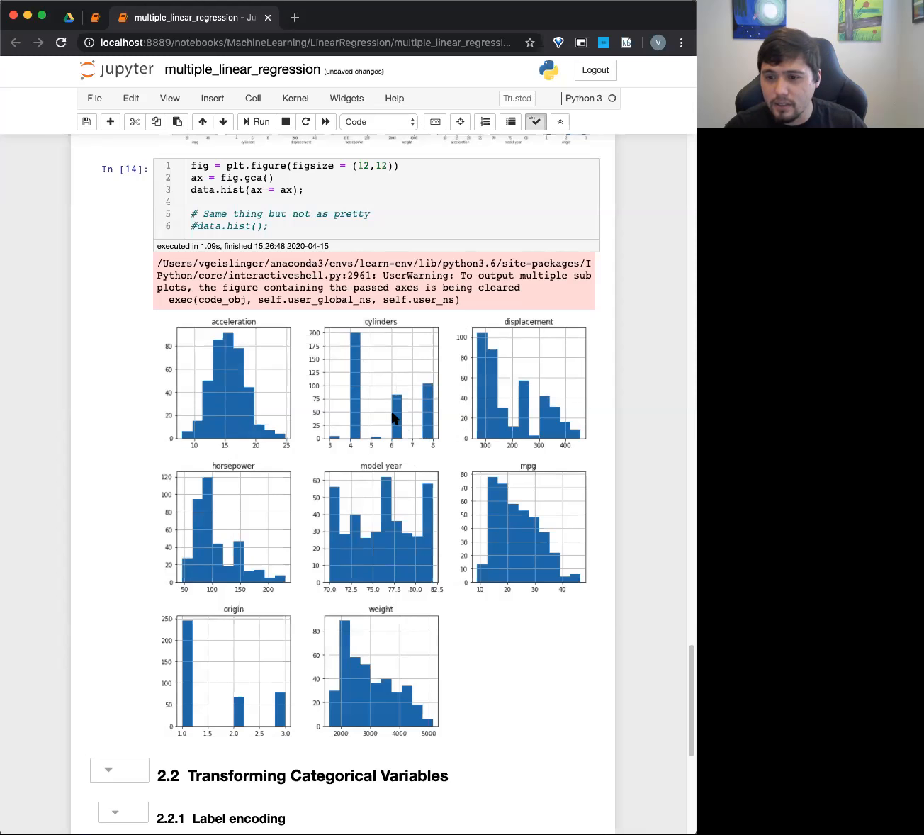
scroll(down, 3)
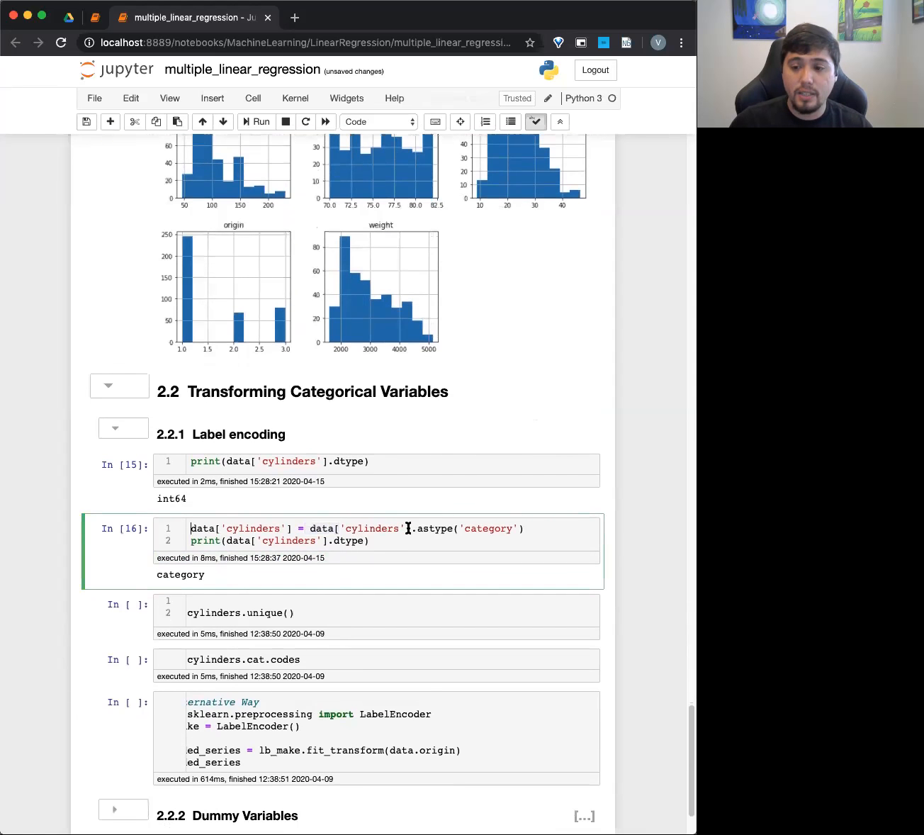
Highlight the unique cylinder values 8, 4, 6, 3, 5 and move to the cat.codes cell
drag(414, 528, 528, 528)
text(data.)
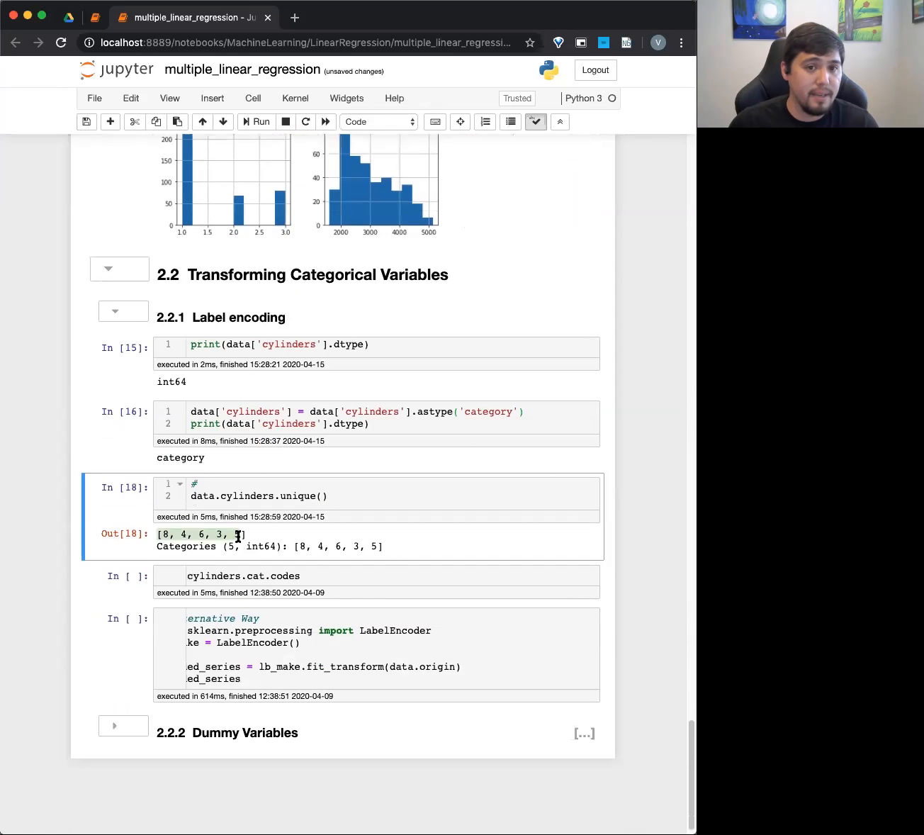
scroll(down, 3)
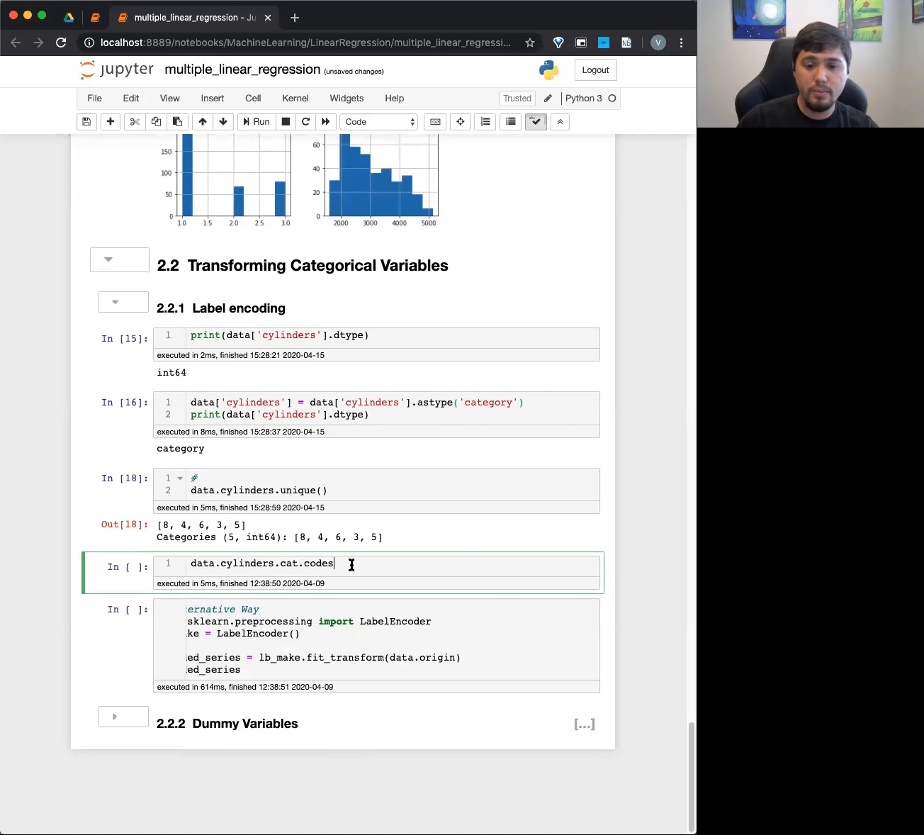
Show per-row cylinder codes, then run cat.codes.unique() returning array([4, 1, 3, 0, 2])
key(shift+enter)
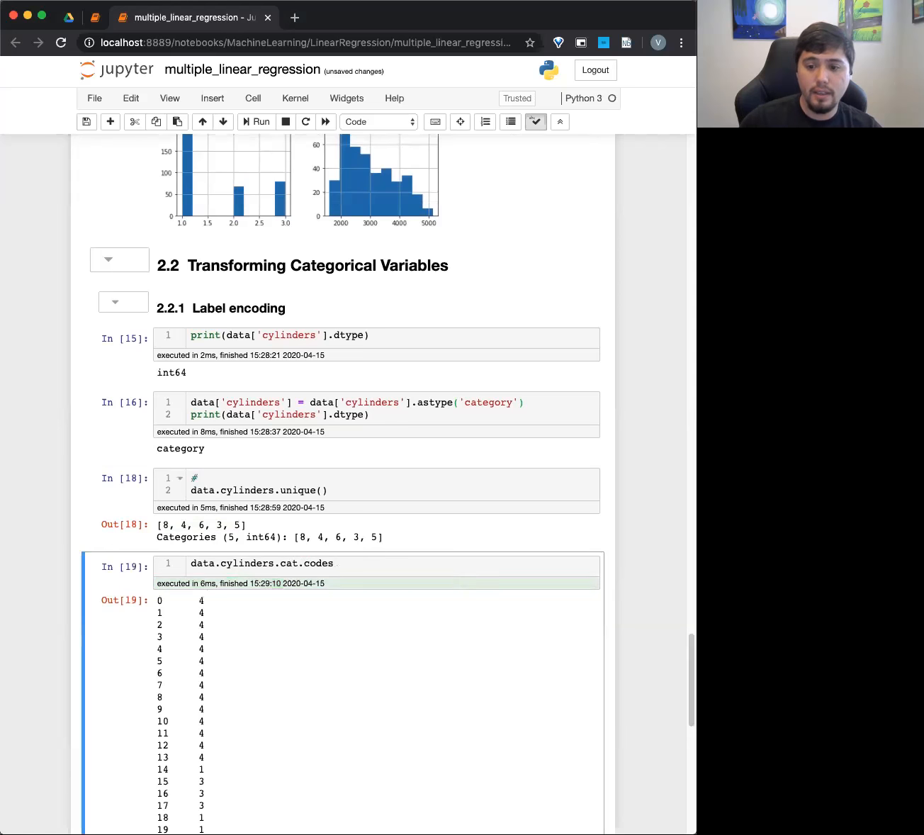
scroll(down, 3)
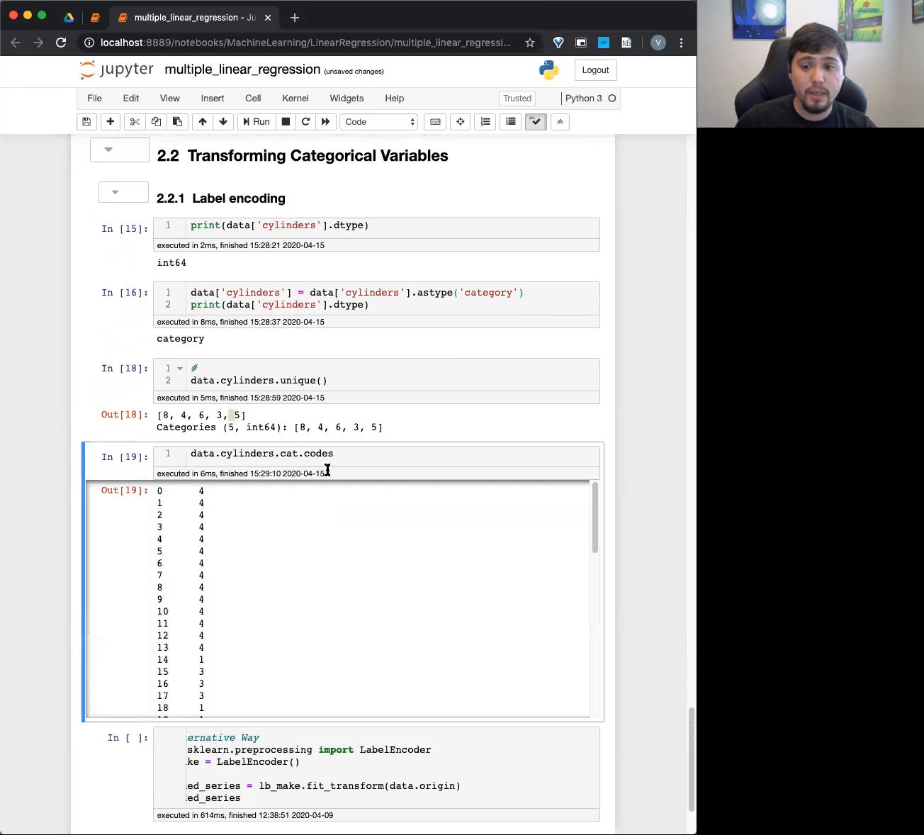
text(.uni)
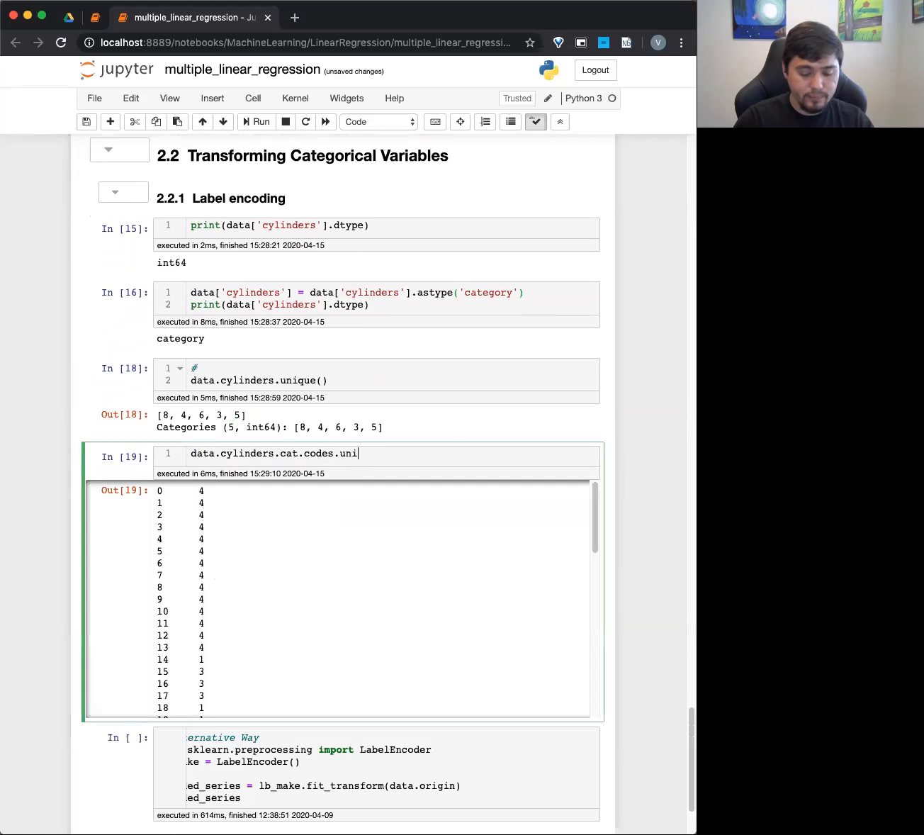
text(que())
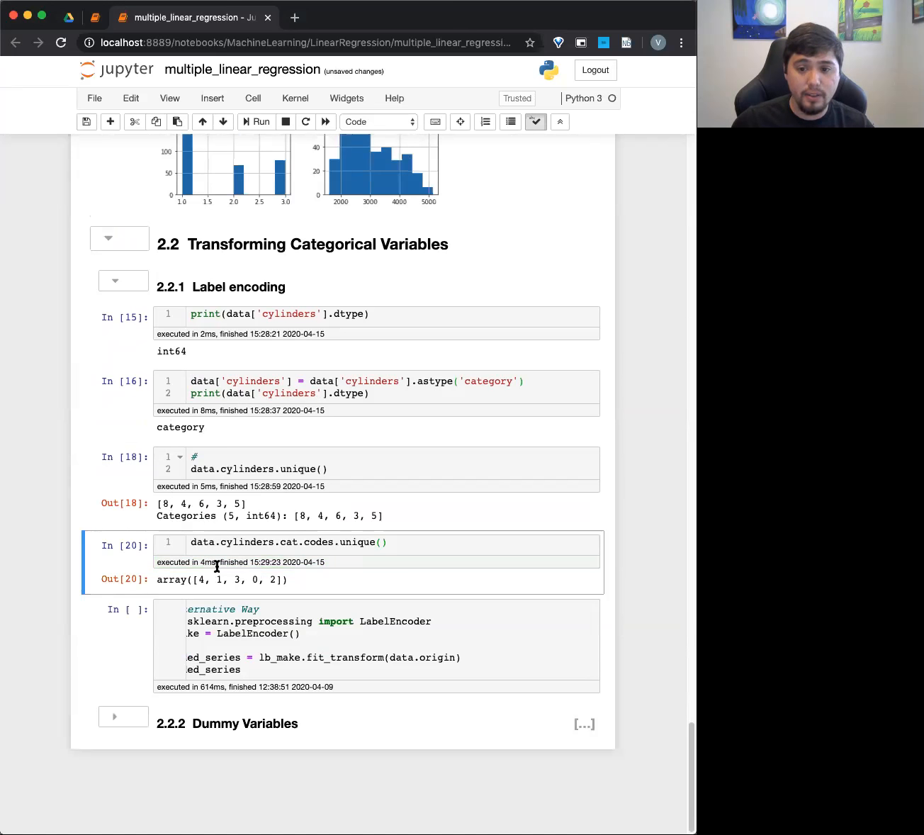
click(387, 542)
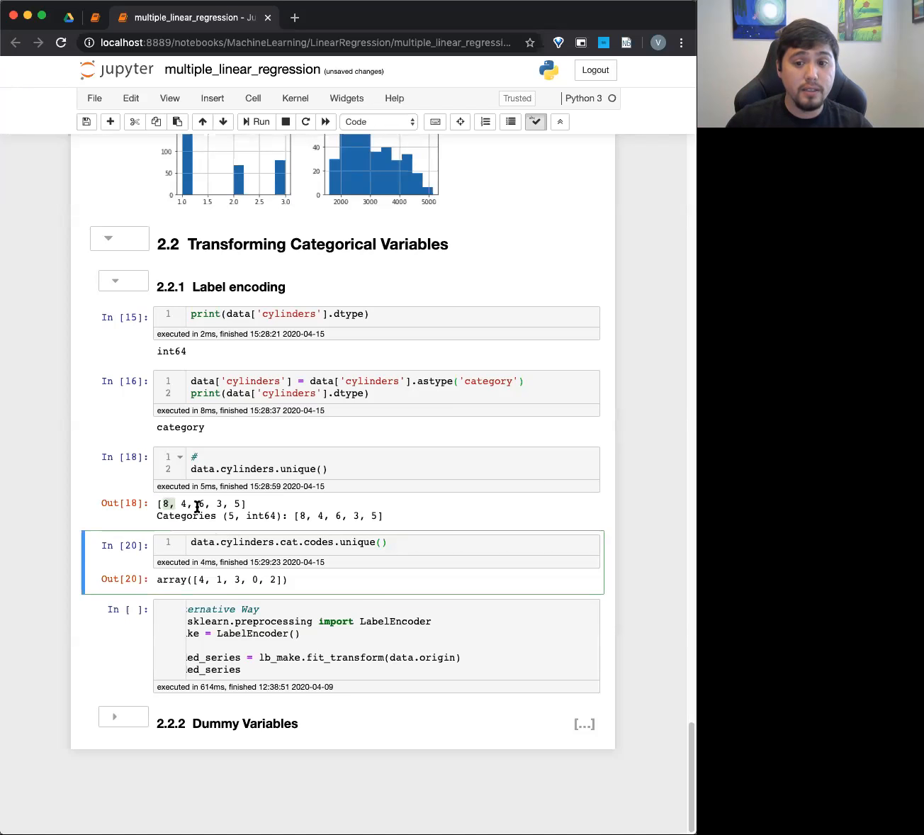
drag(157, 503, 230, 503)
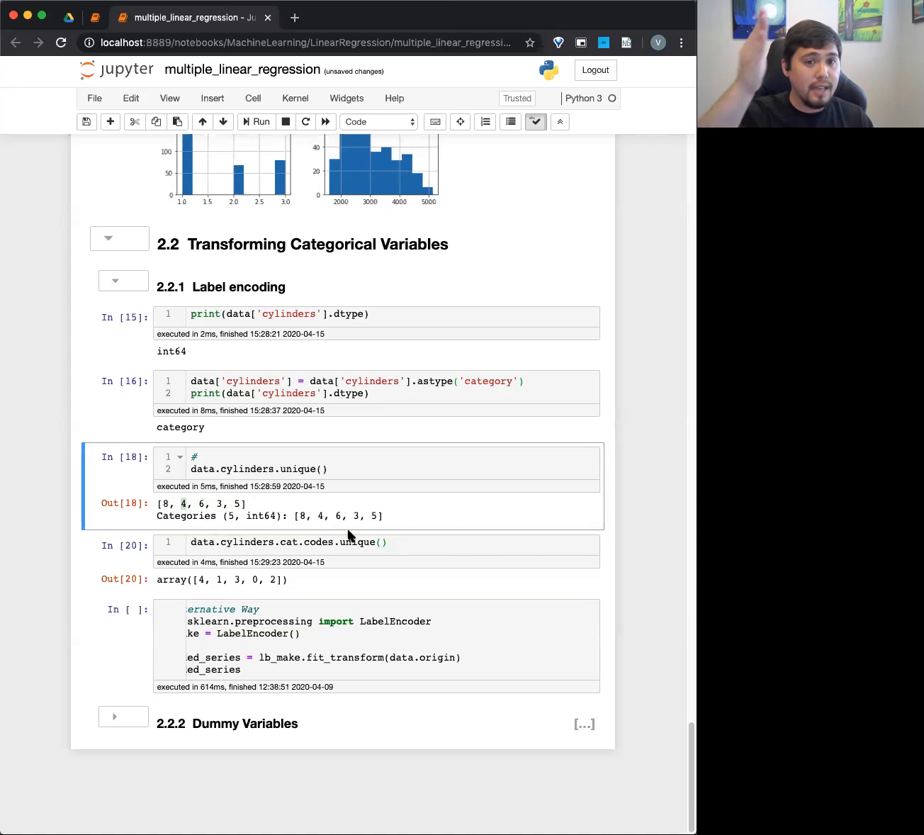
mouse_move(393, 498)
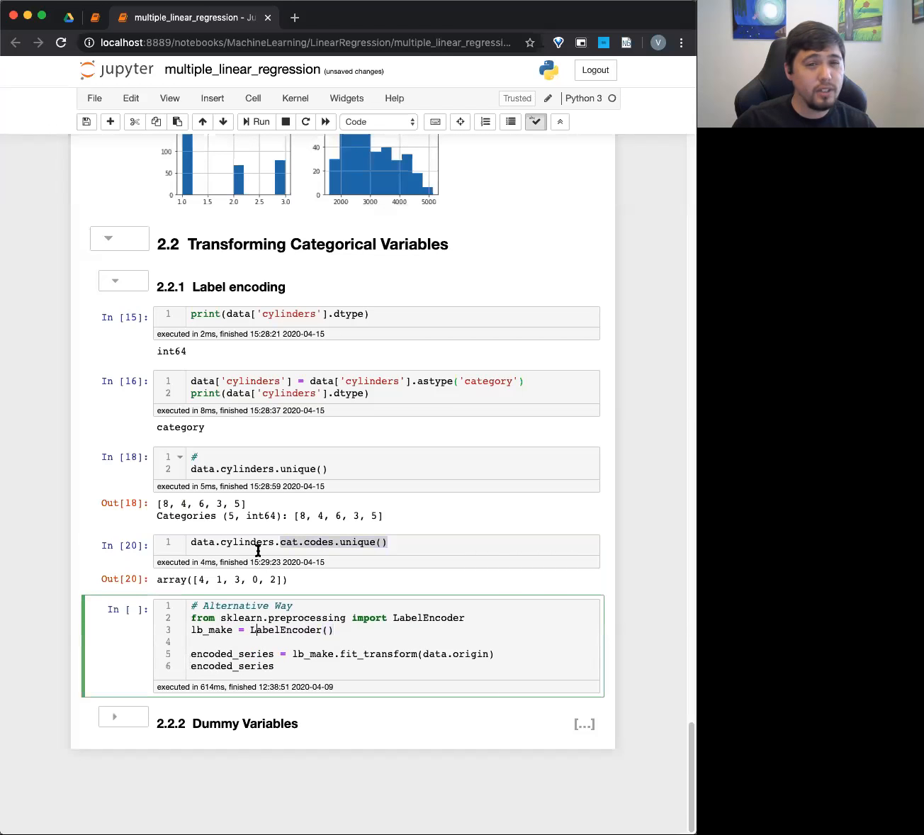
Replace origin with cylinders in LabelEncoder's fit_transform to get codes 0–4
double_click(247, 617)
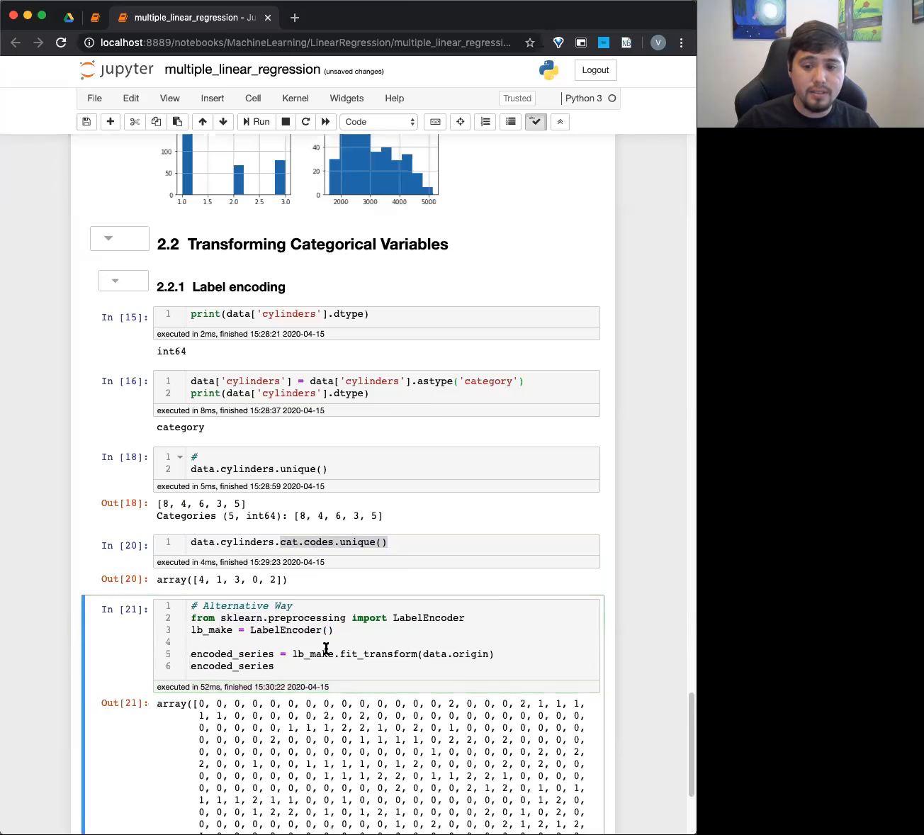
scroll(down, 3)
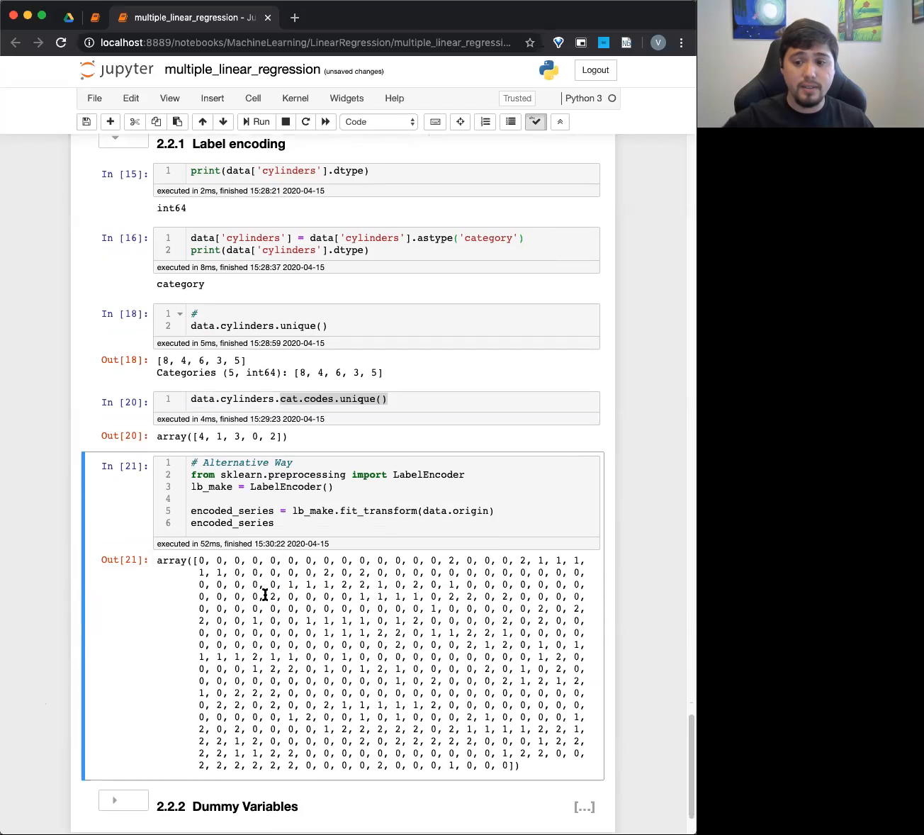
double_click(470, 510)
text(cylinders)
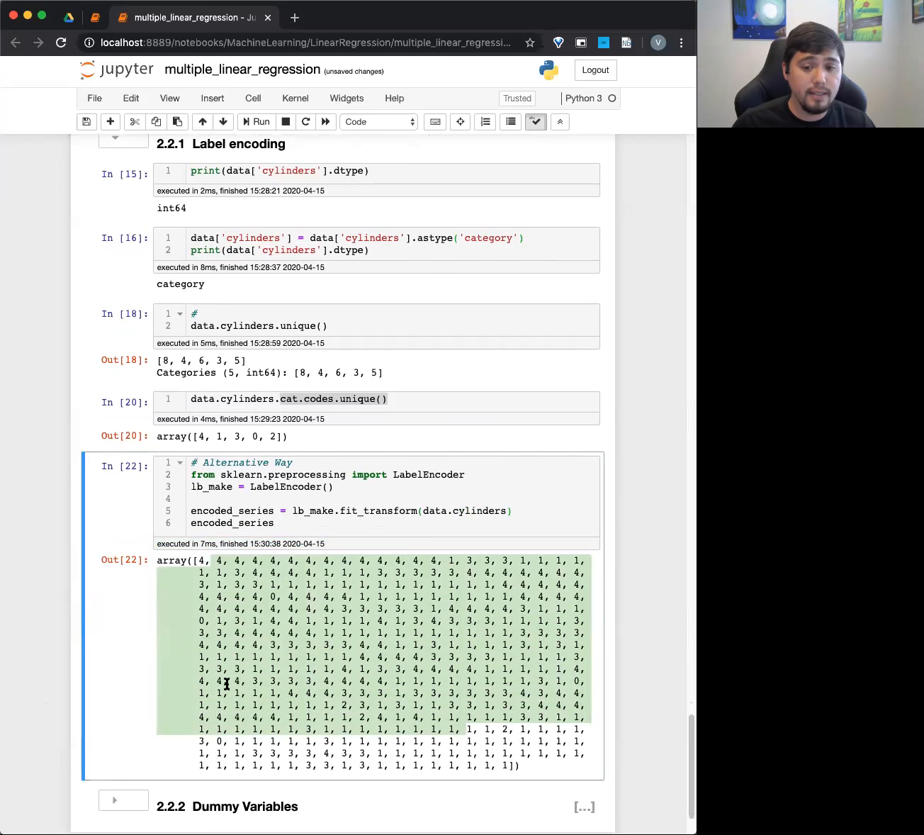
scroll(down, 3)
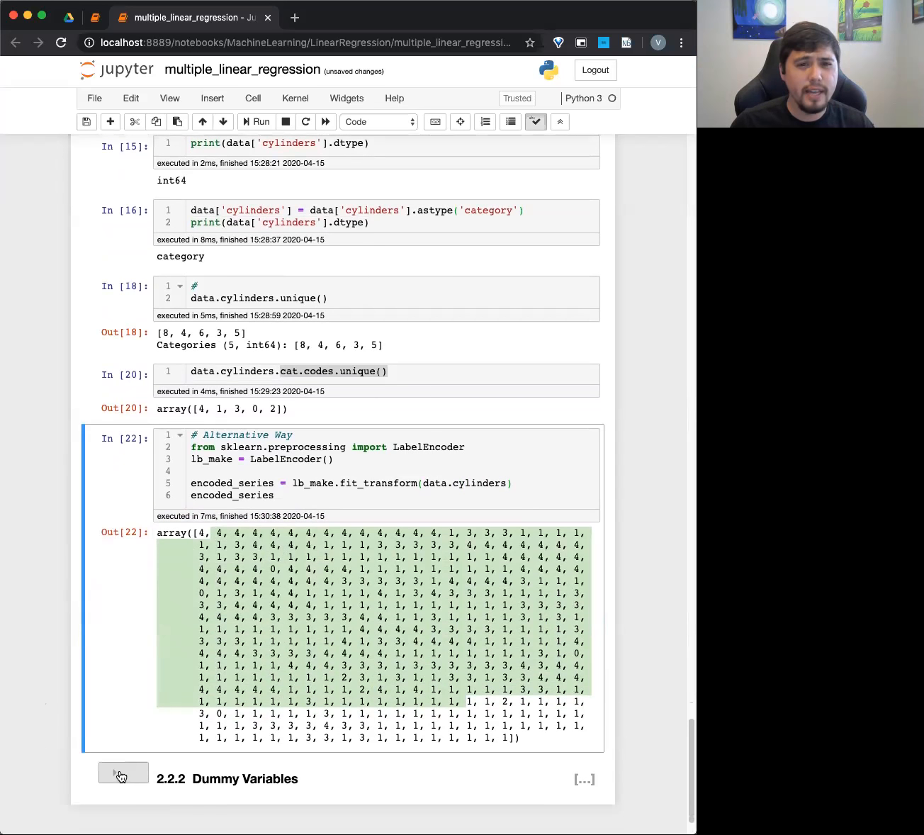
Expand Dummy Variables, showing origin values [1, 3, 2] and get_dummies columns 1, 2, 3
click(378, 121)
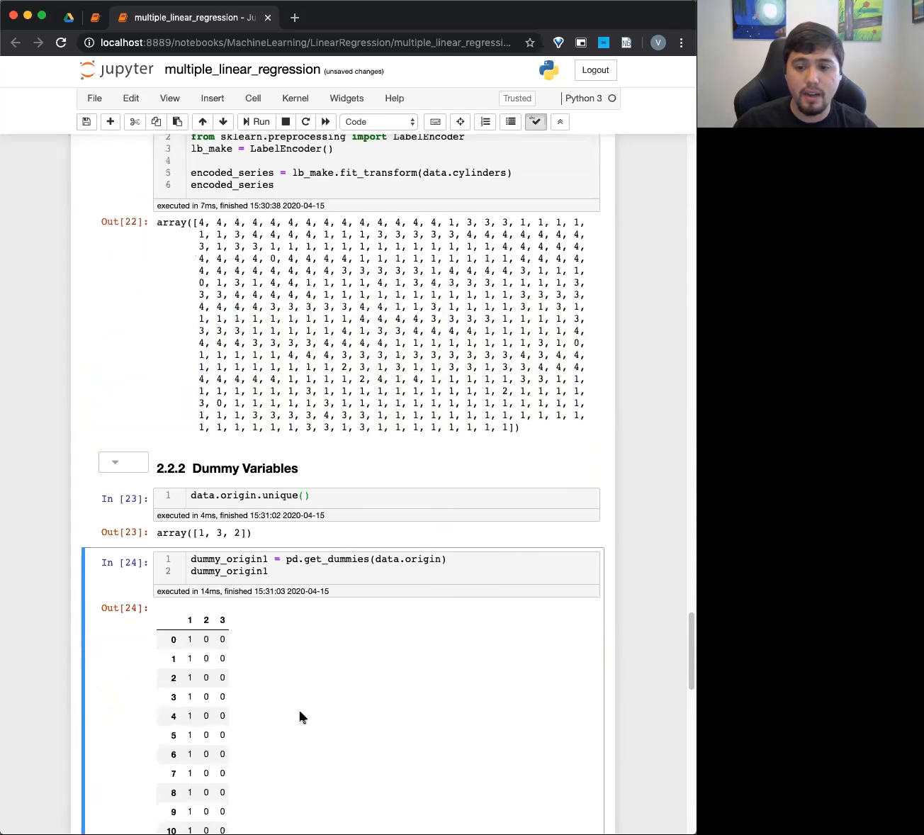
scroll(down, 3)
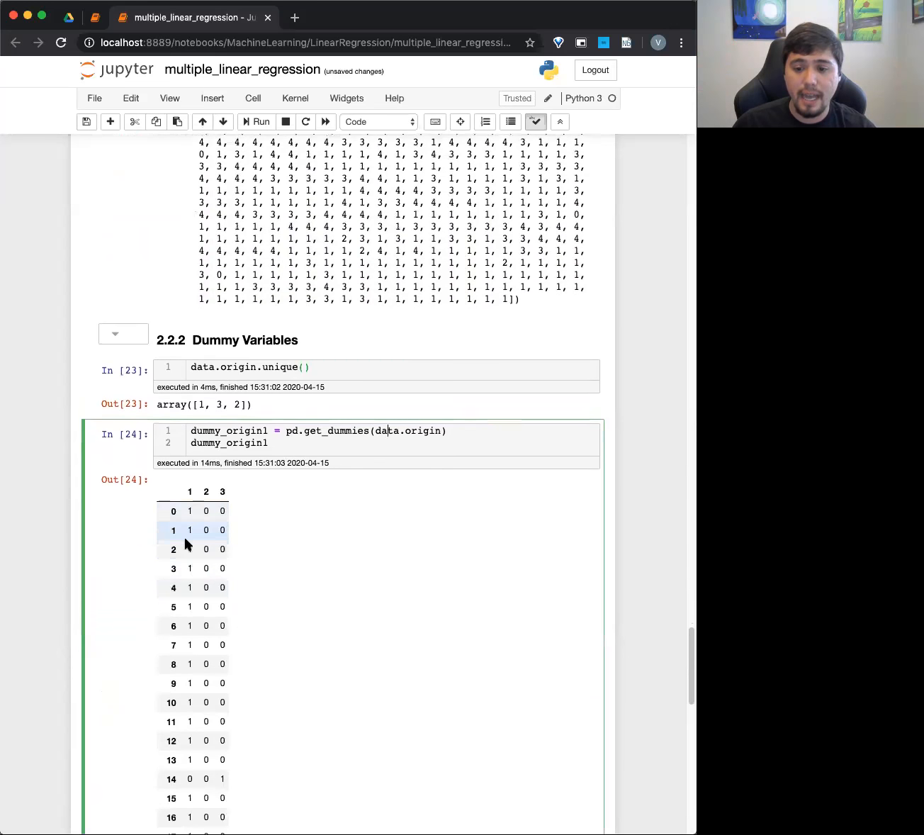
scroll(down, 3)
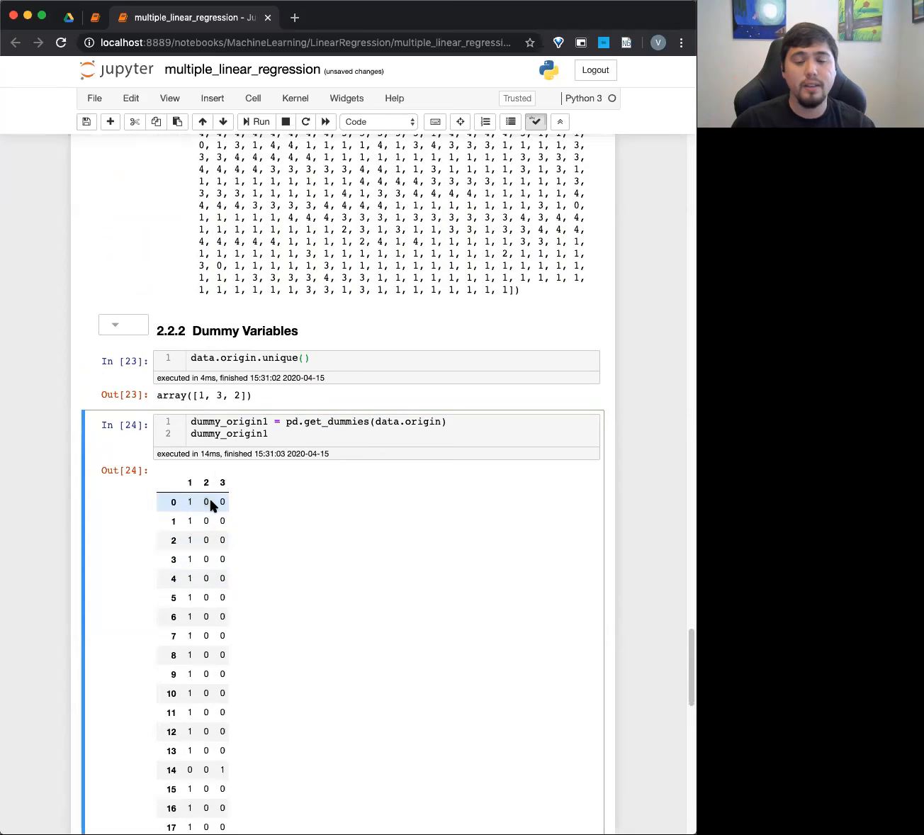
mouse_move(192, 521)
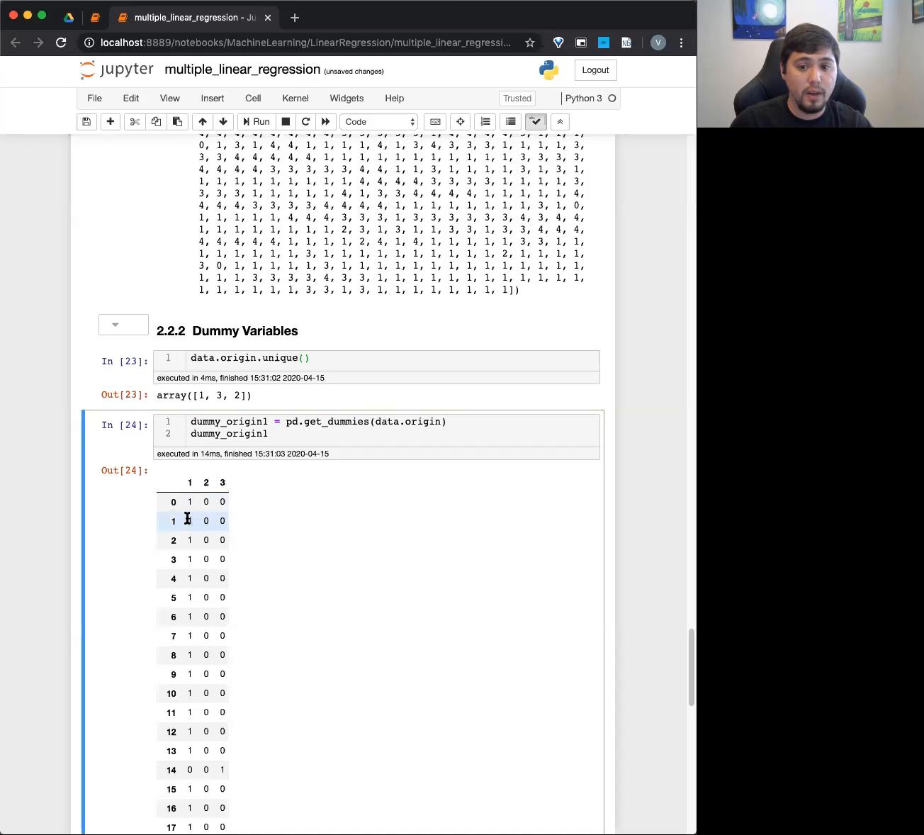
mouse_move(198, 528)
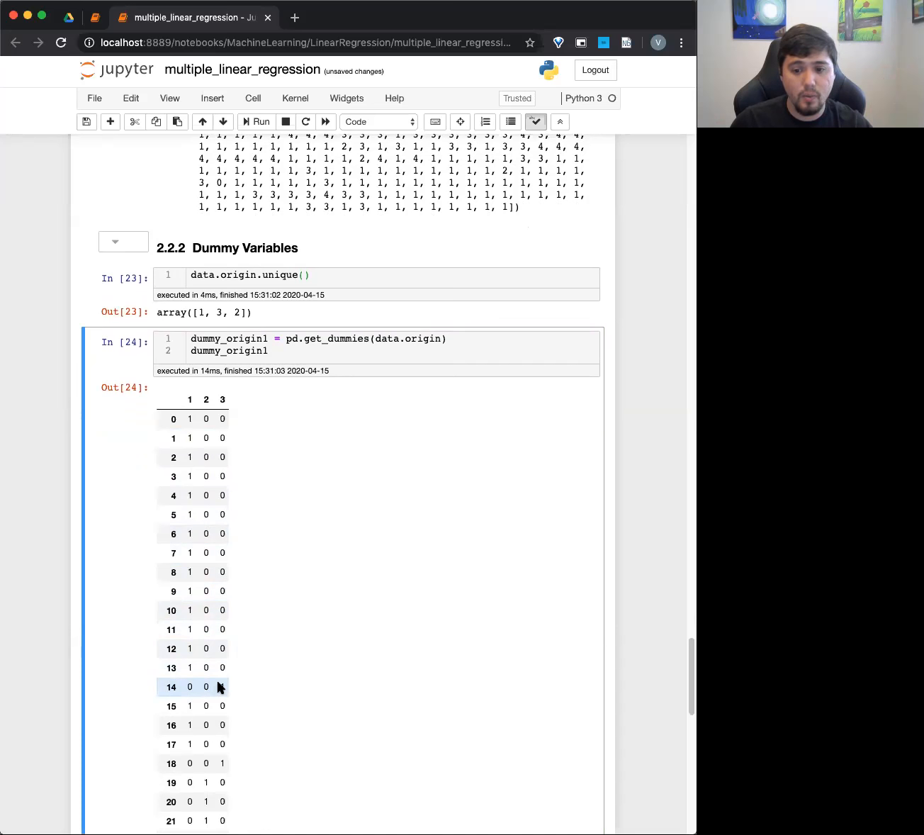
scroll(down, 3)
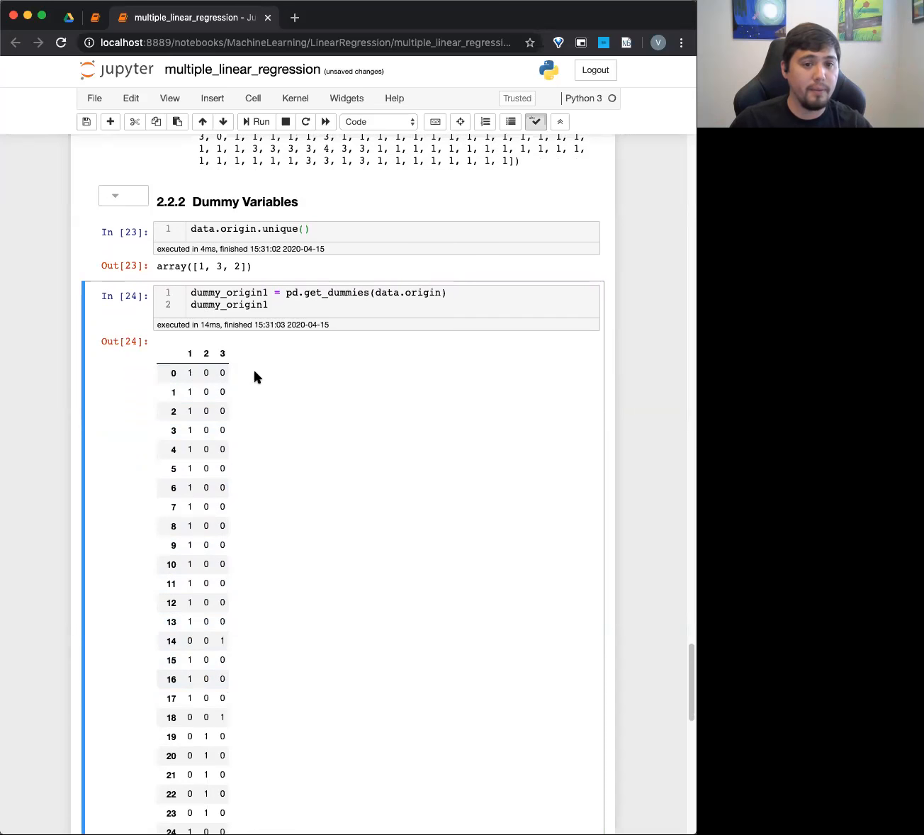
mouse_move(261, 398)
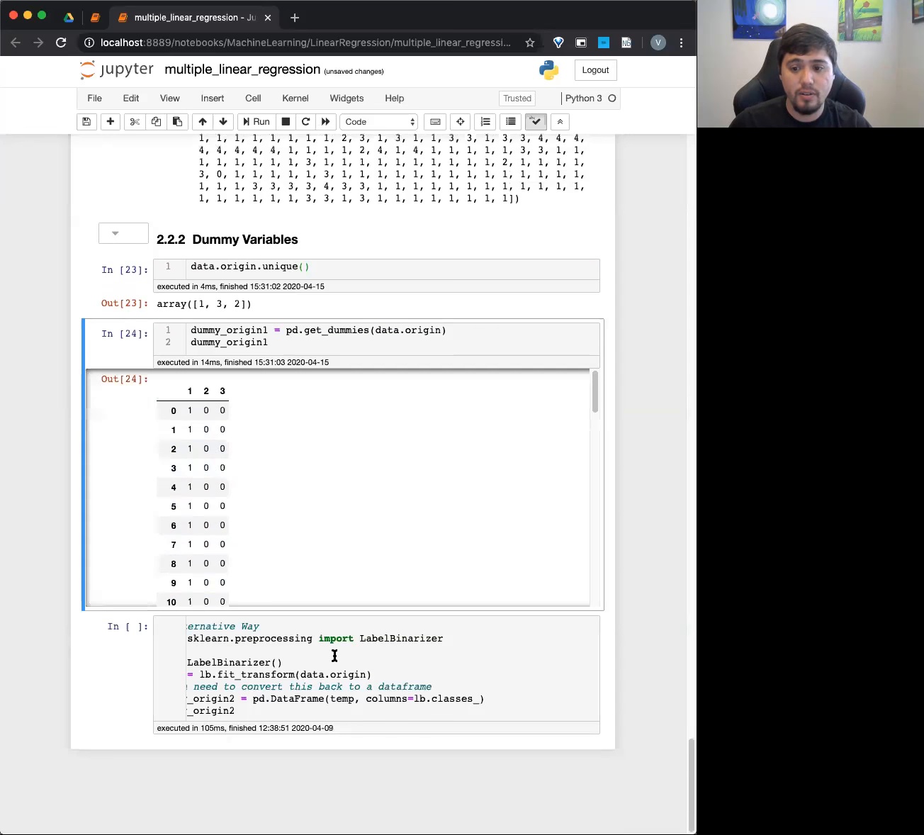
Run the LabelBinarizer cell to output dummy_origin2, matching the get_dummies origin table
click(354, 673)
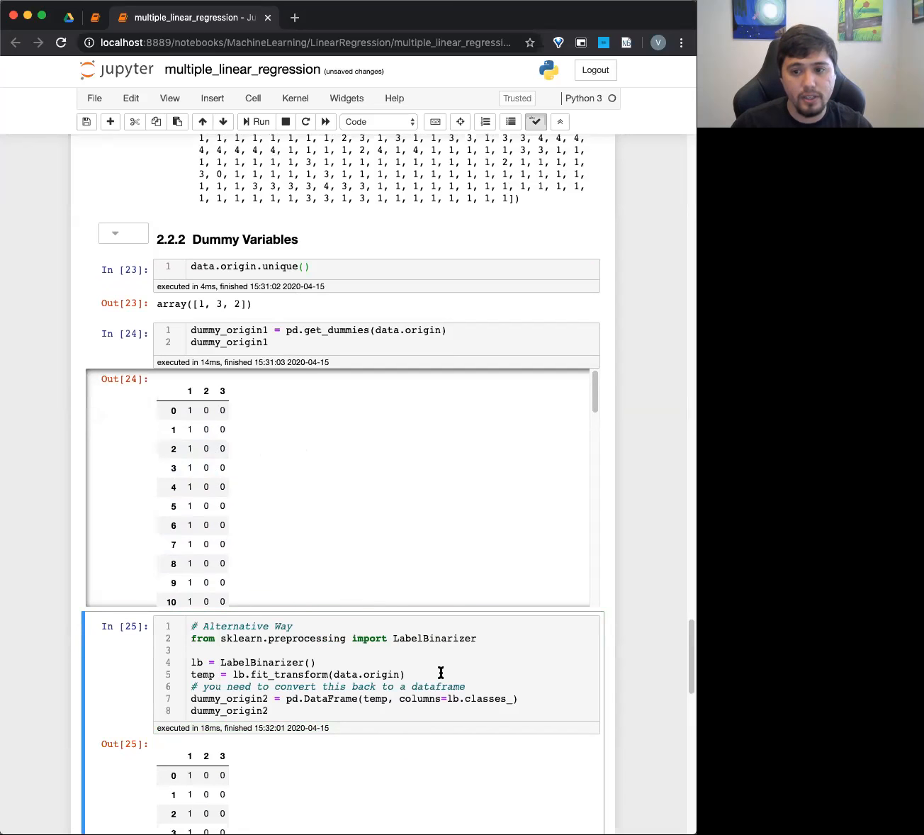
double_click(338, 330)
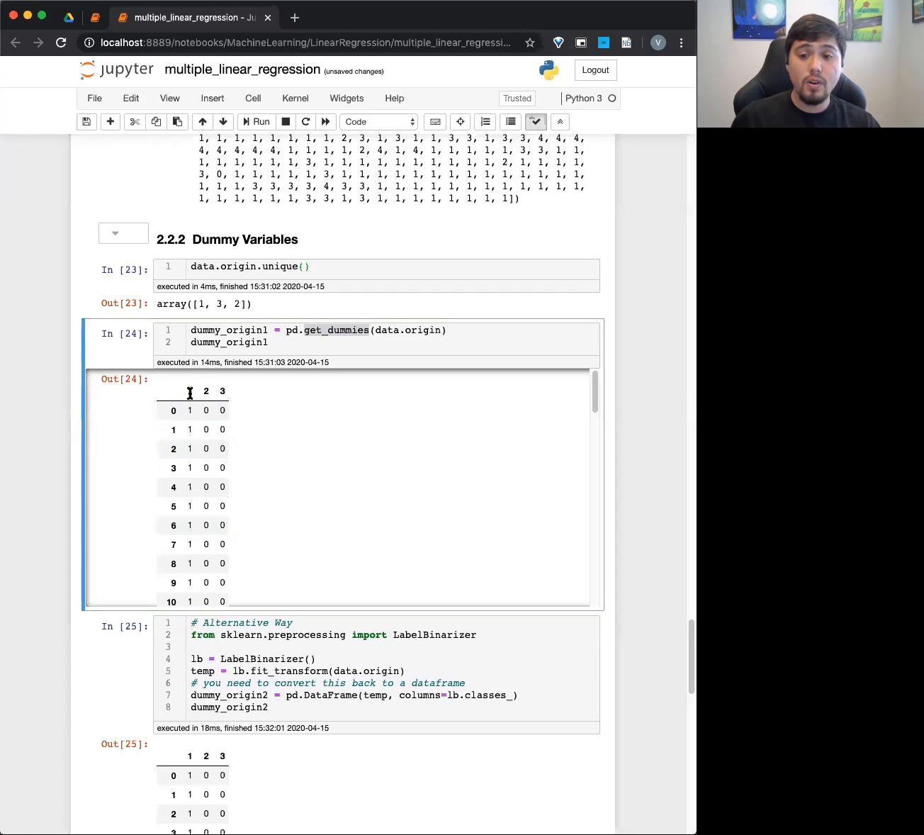
mouse_move(209, 393)
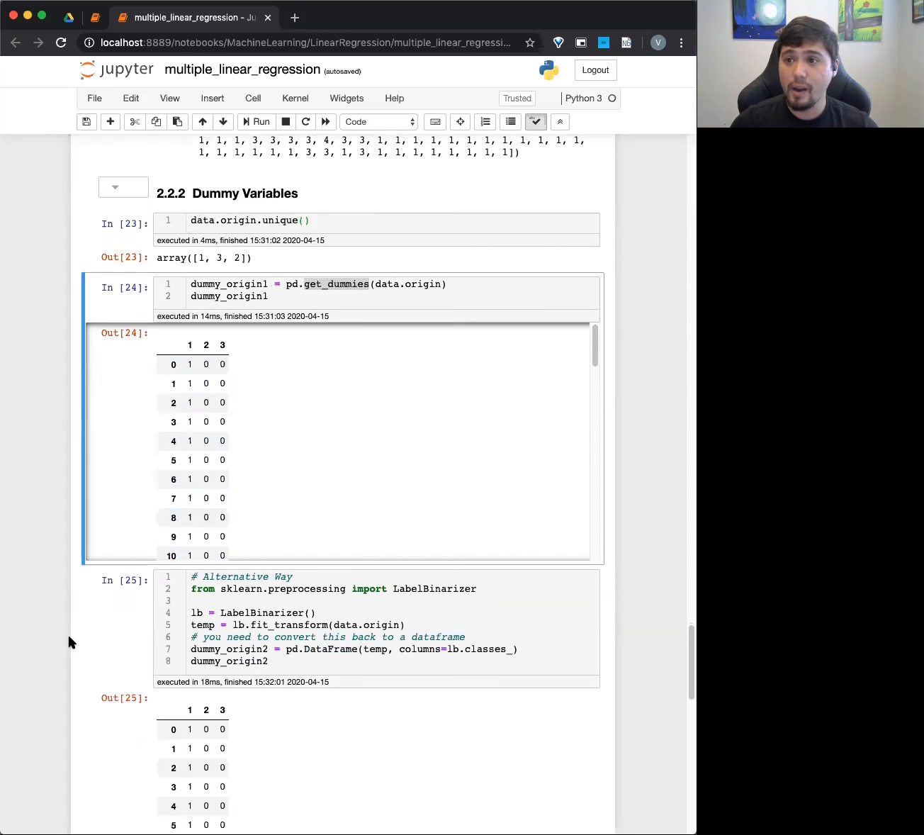
scroll(down, 3)
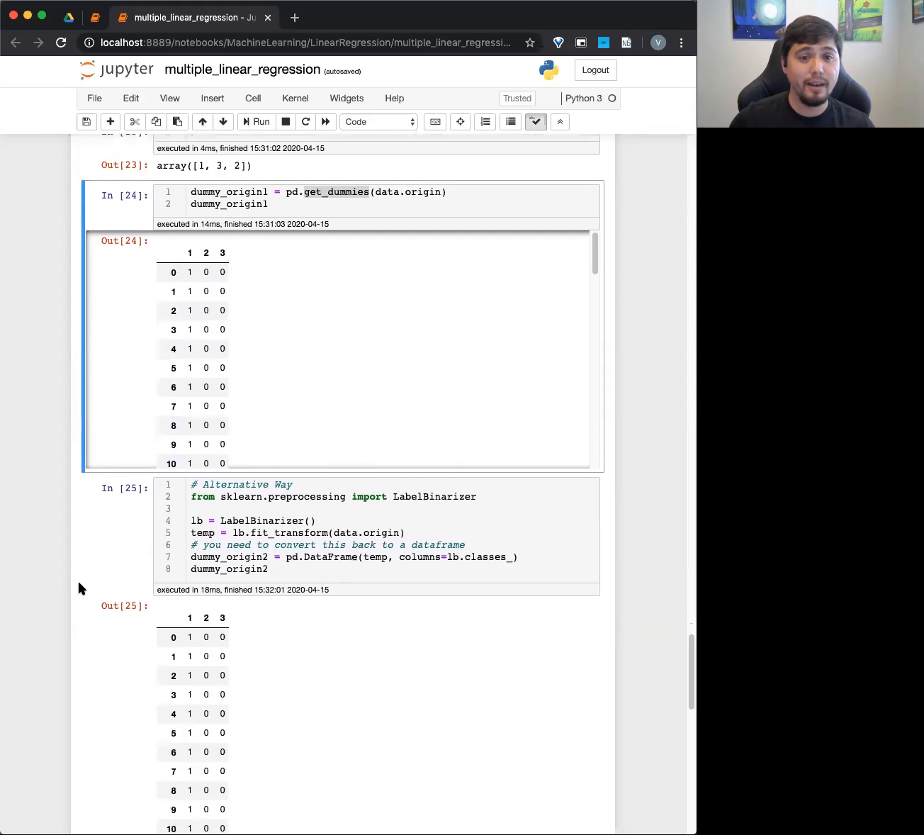
scroll(down, 3)
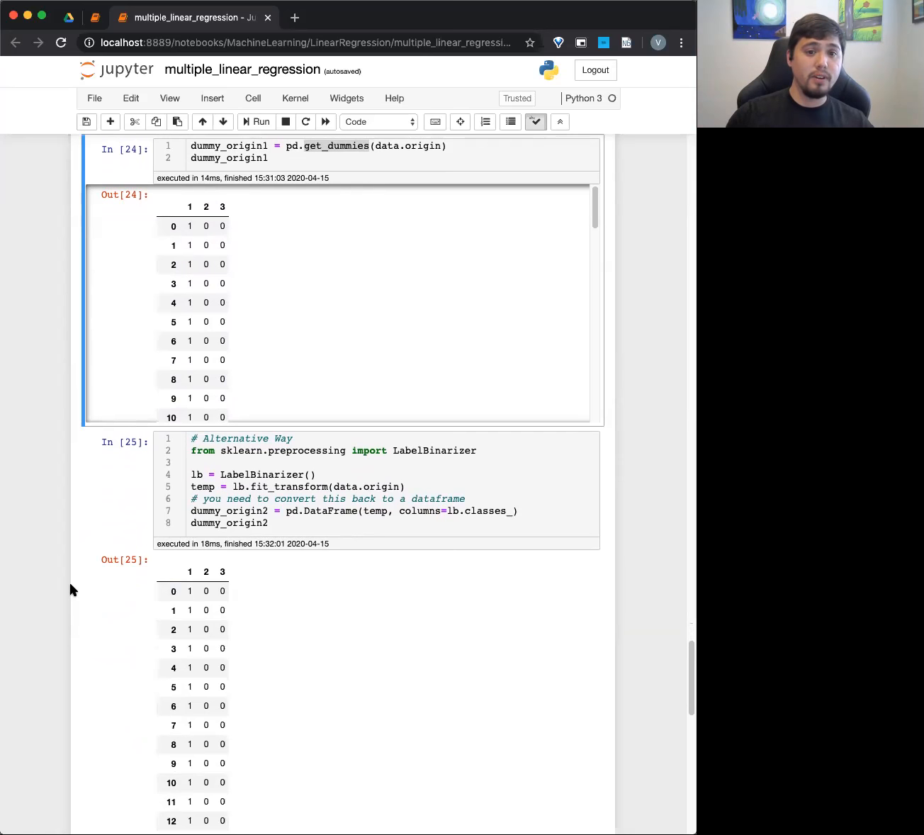
mouse_move(5, 600)
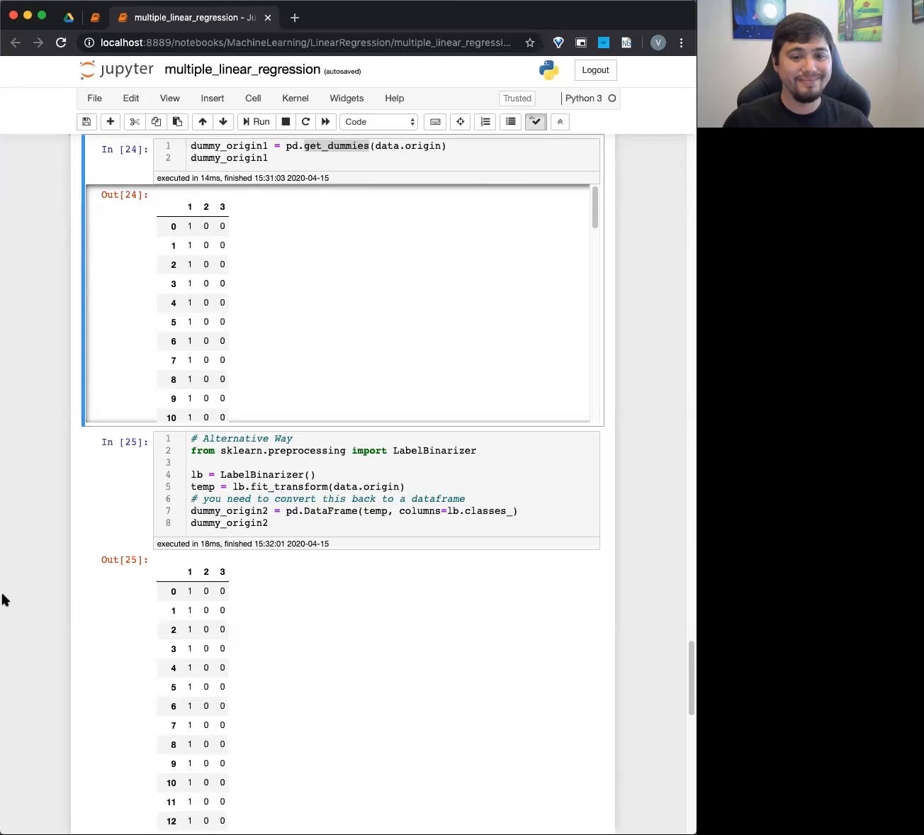